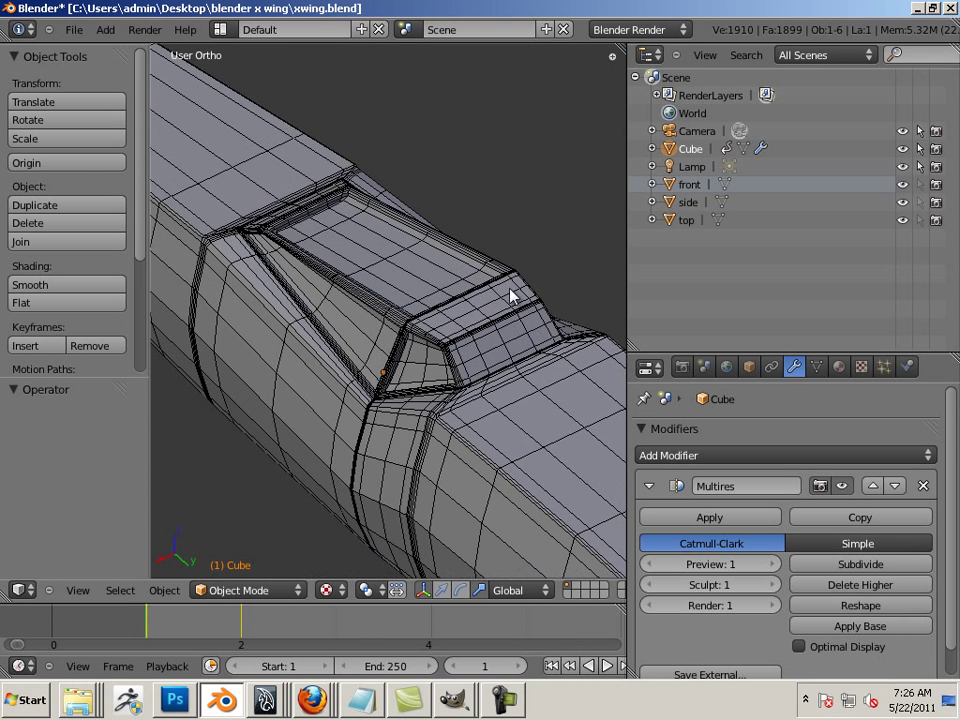
mouse_move(452, 308)
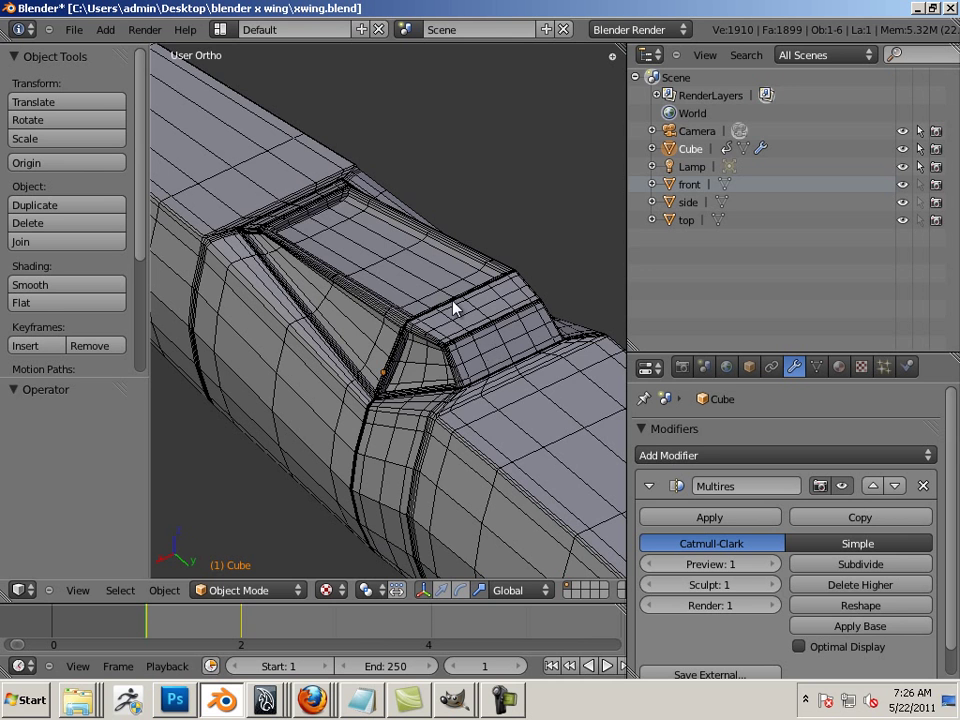
Step: Orbit and zoom in along the fuselage to frame the raised cockpit rim
drag(450, 310, 320, 260)
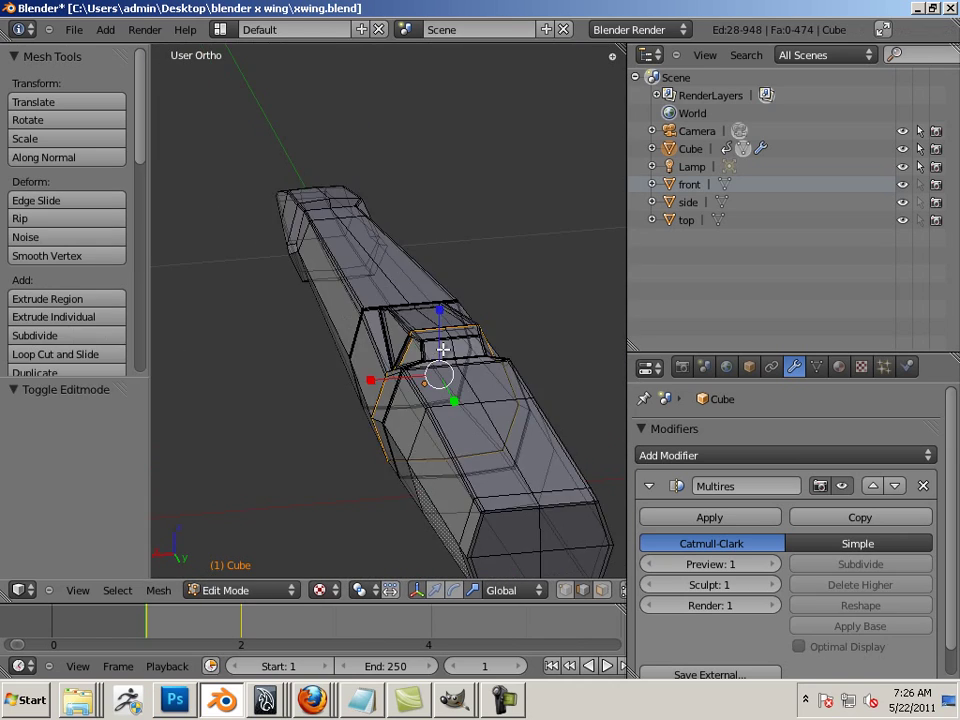
scroll(up, 3)
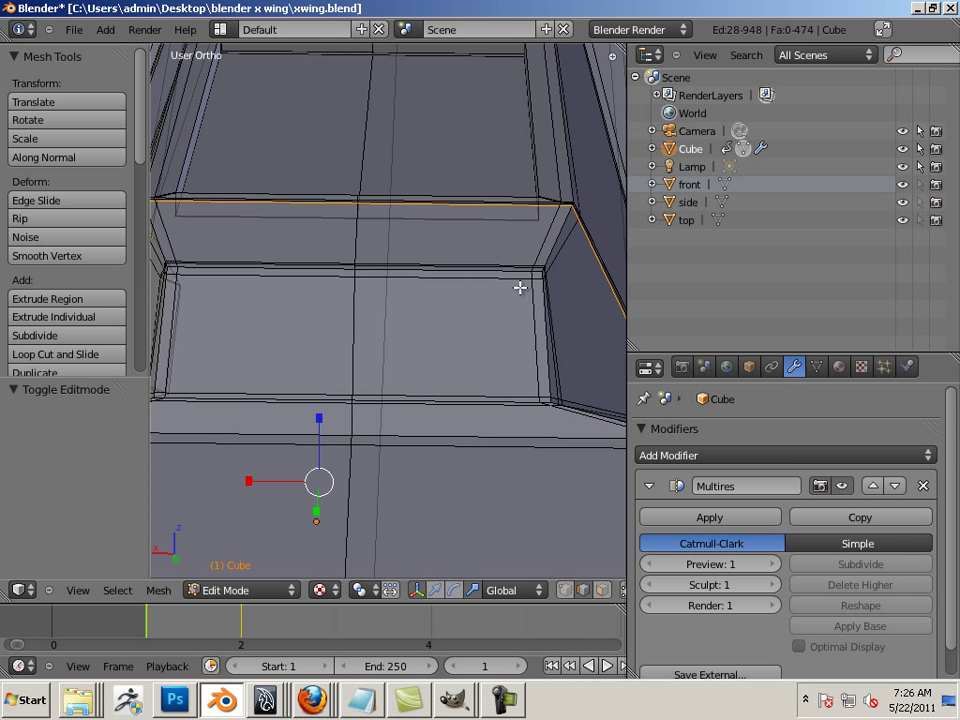
mouse_move(420, 346)
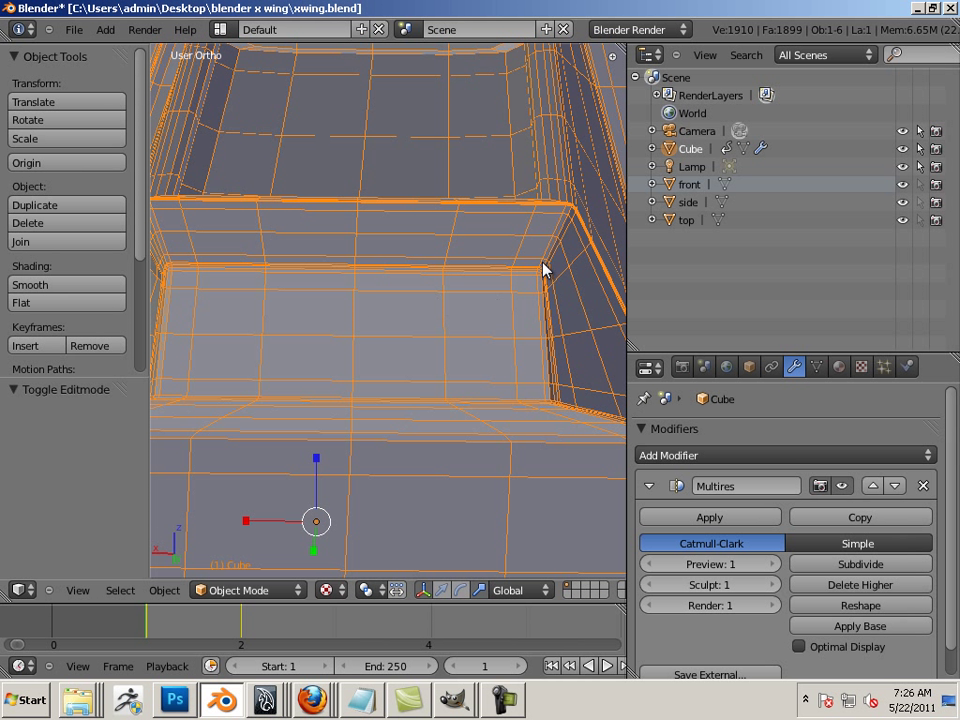
mouse_move(172, 268)
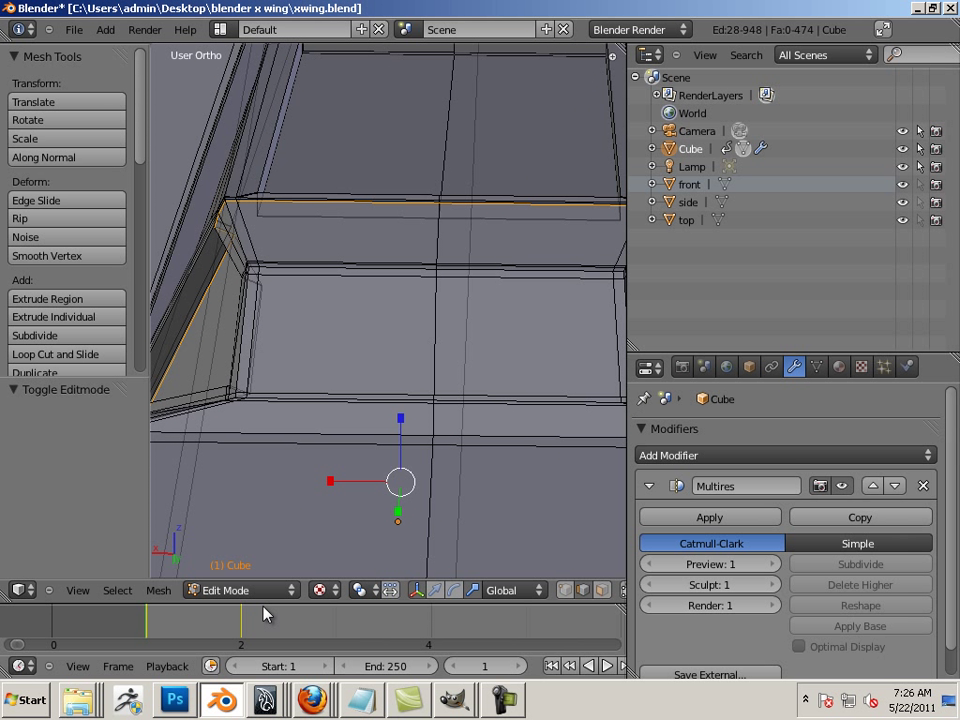
mouse_move(368, 616)
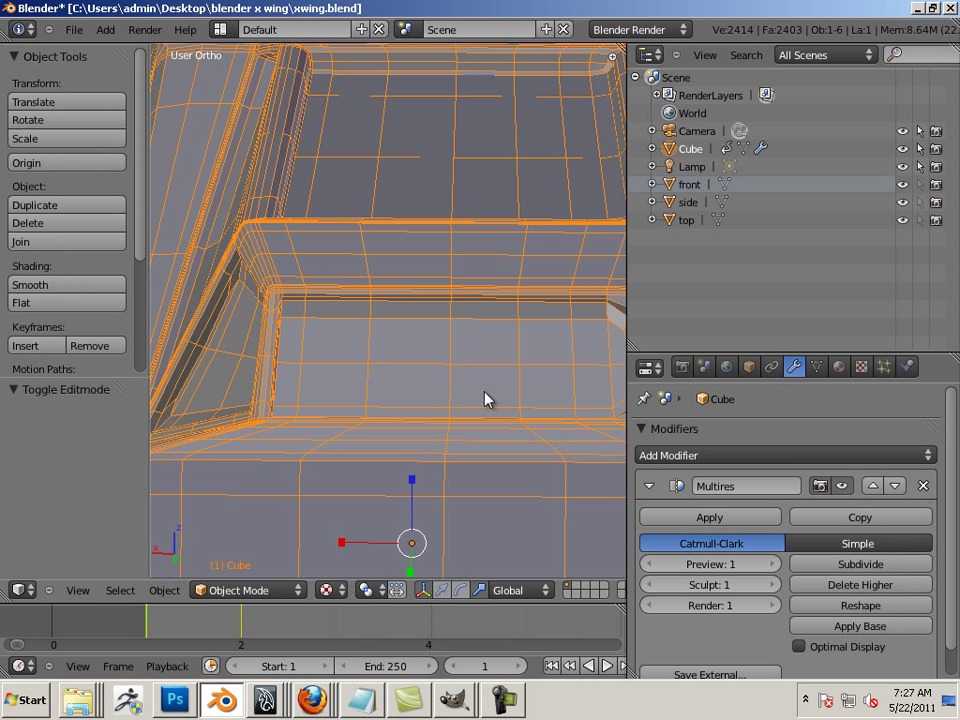
drag(480, 400, 396, 390)
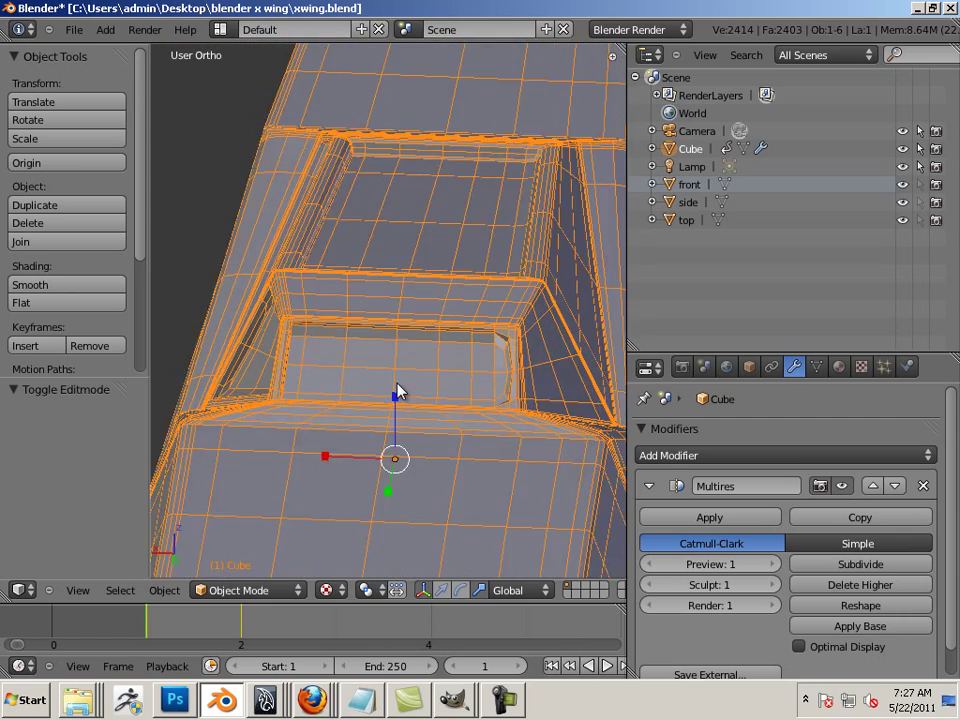
drag(400, 390, 360, 410)
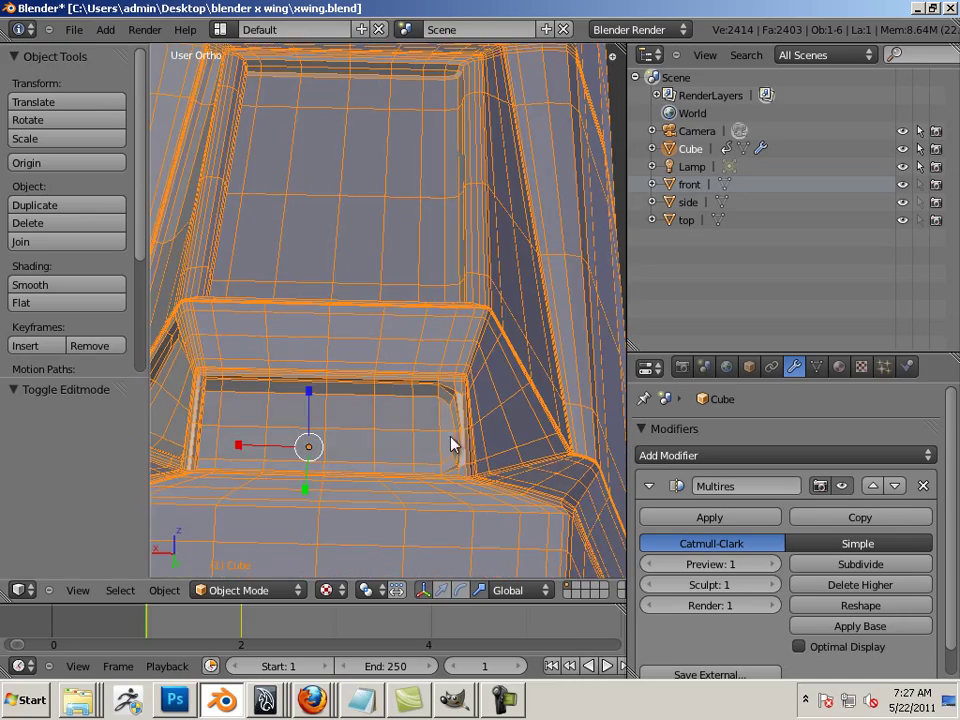
drag(450, 444, 296, 436)
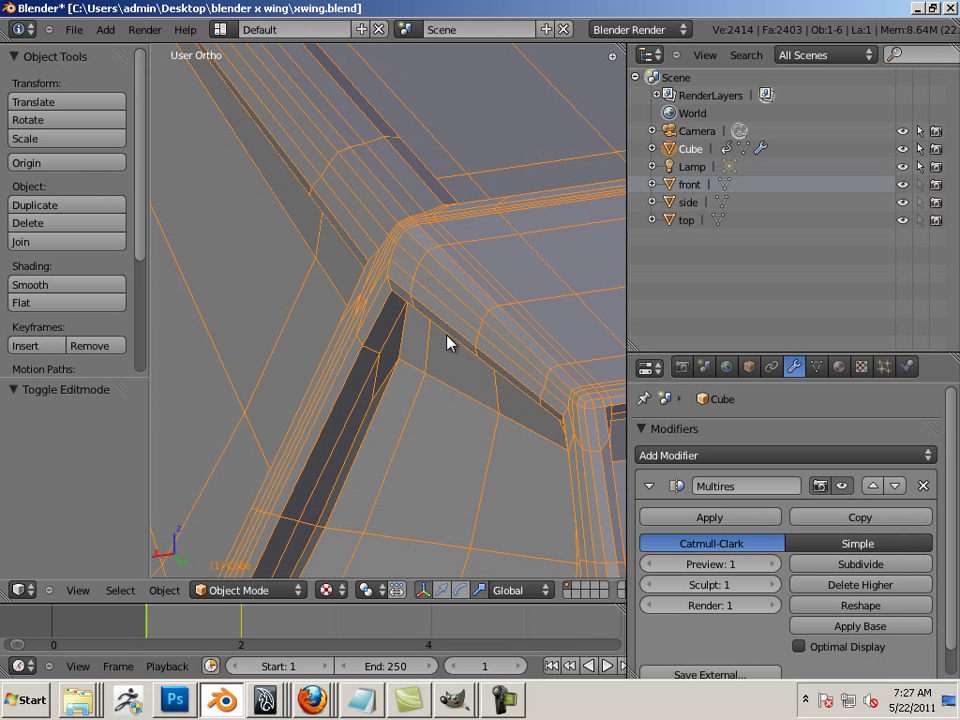
mouse_move(430, 328)
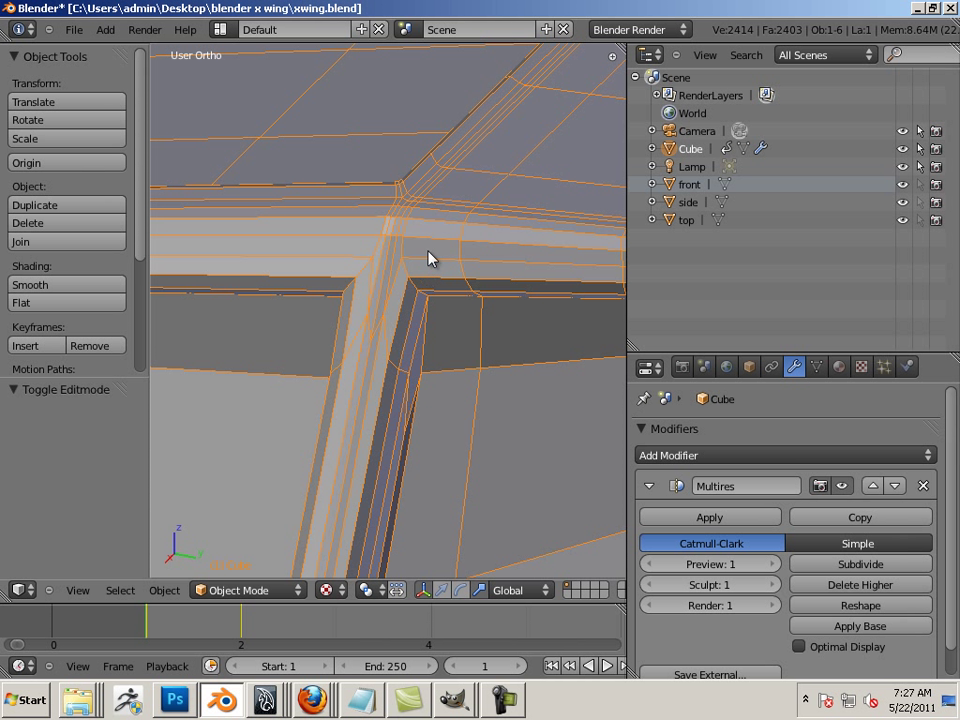
mouse_move(442, 294)
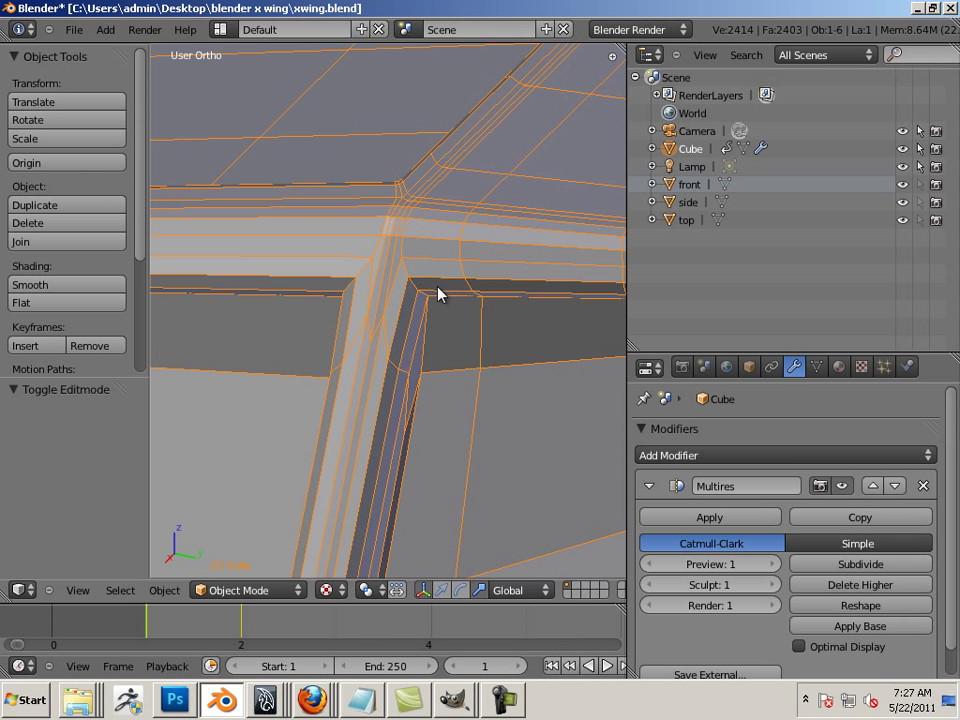
mouse_move(444, 382)
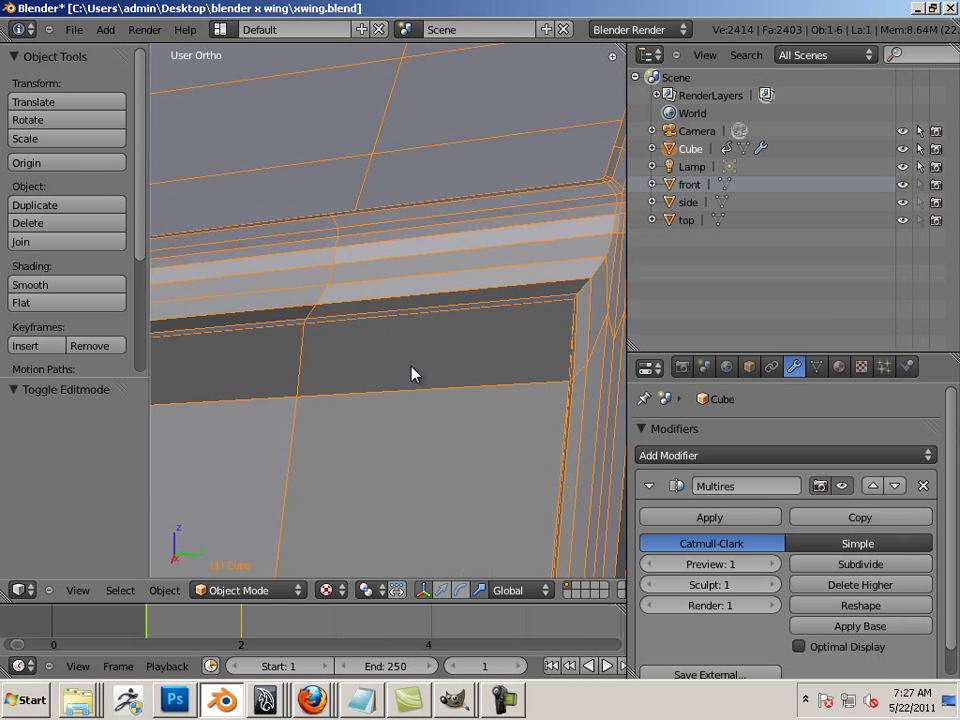
drag(410, 374, 450, 394)
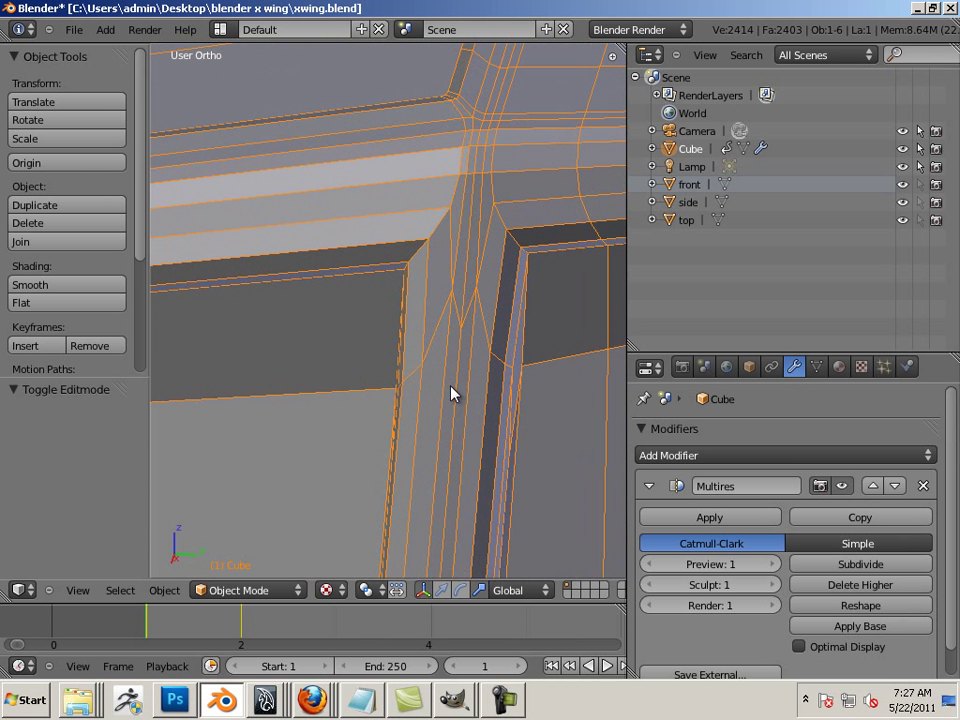
mouse_move(482, 296)
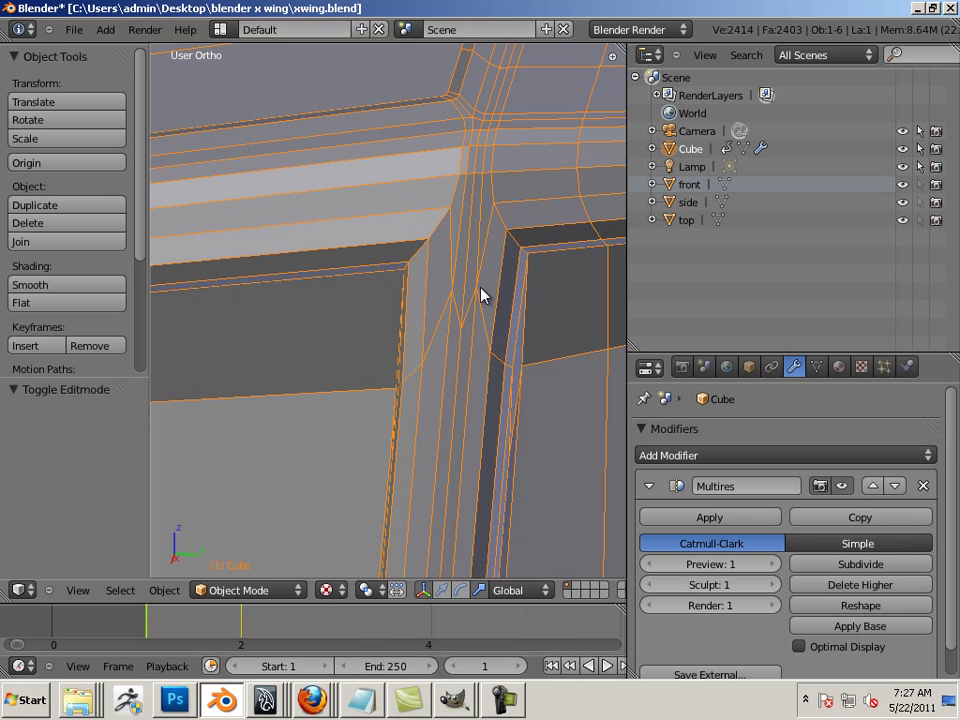
mouse_move(478, 296)
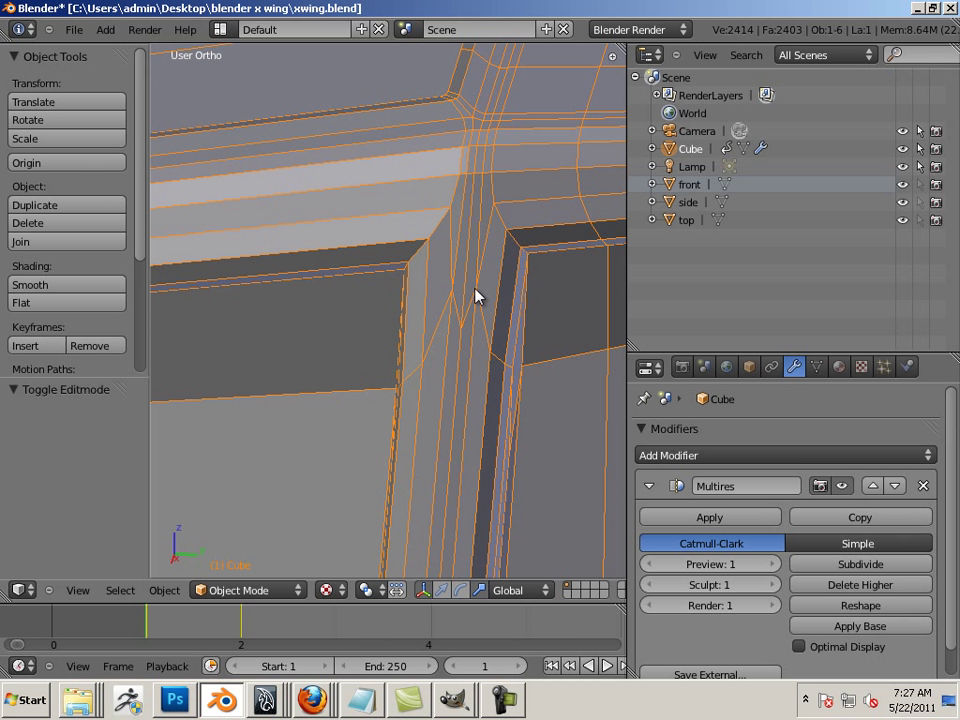
mouse_move(464, 332)
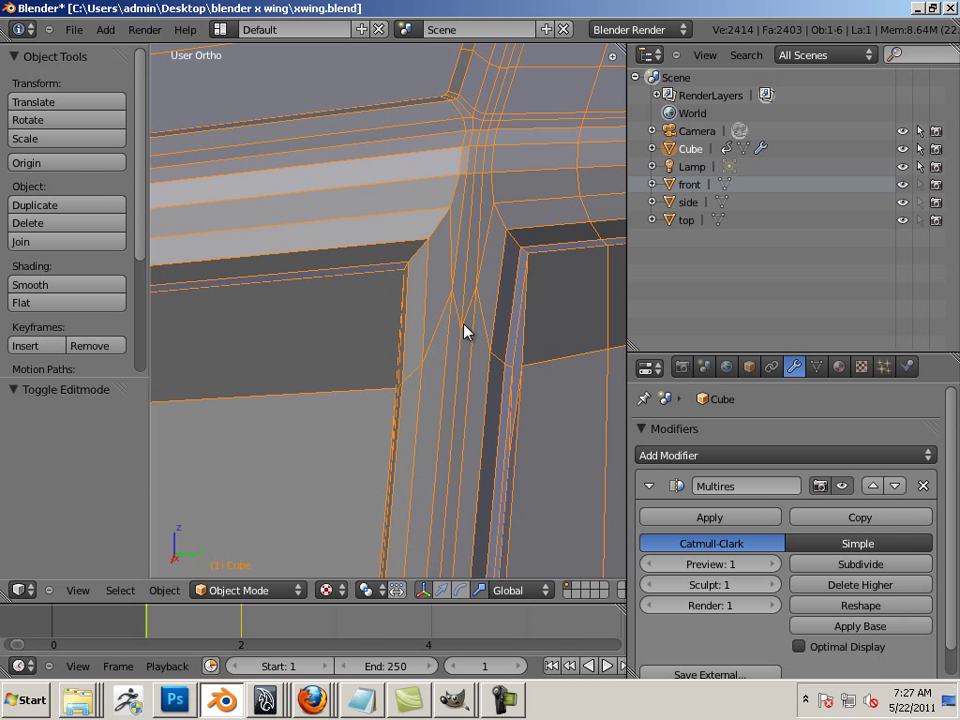
mouse_move(502, 396)
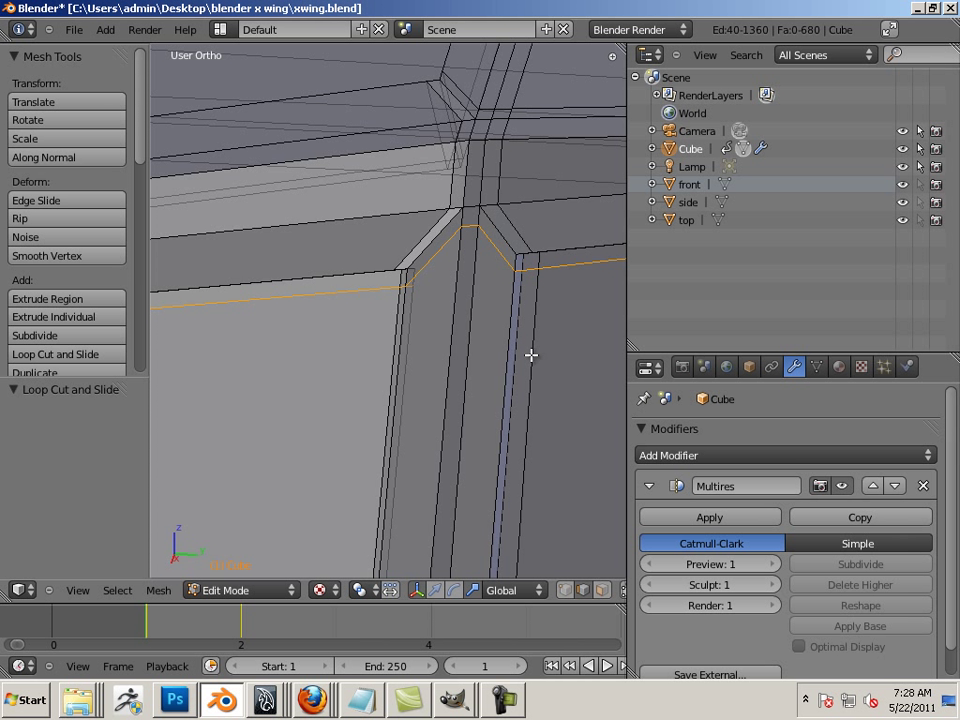
Step: Add an edge loop slid to about 0.85 near the panel's lower corner, then preview it smoothed
key(Tab)
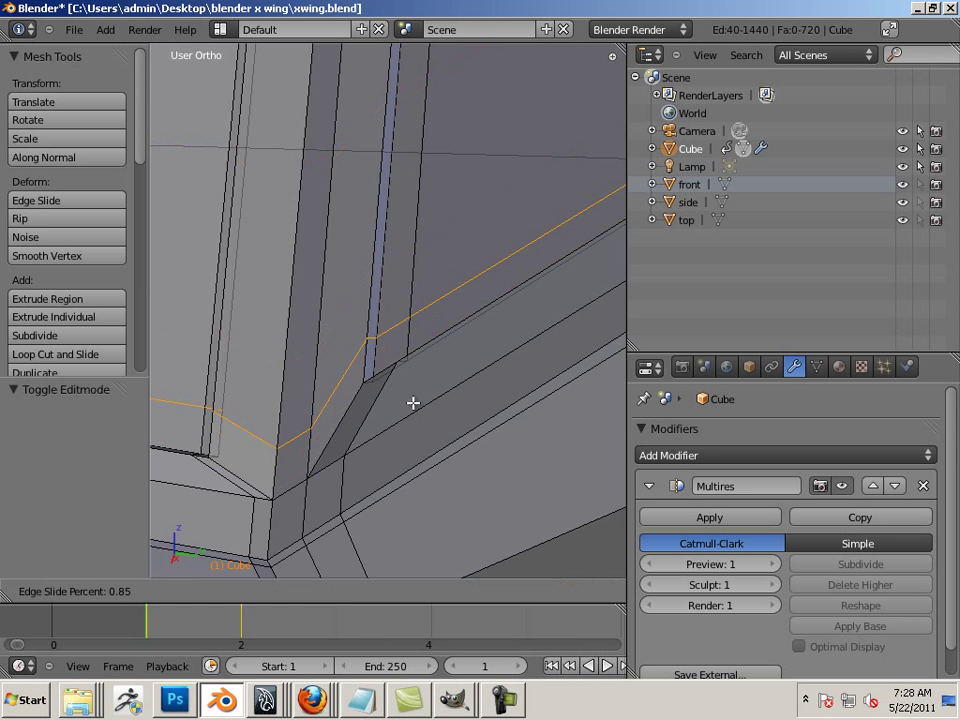
key(Tab)
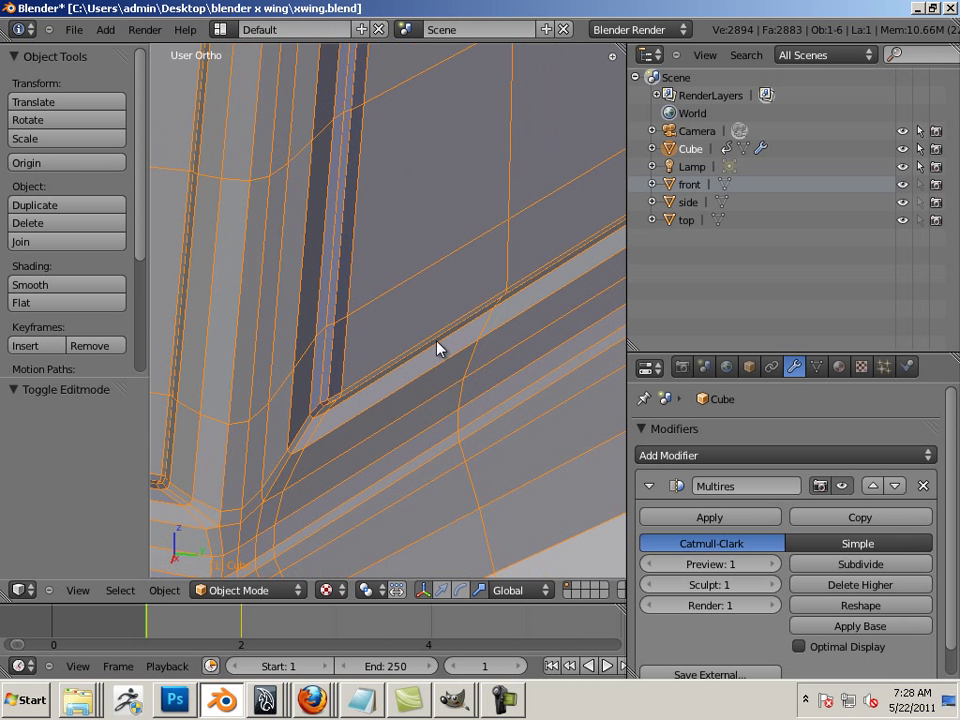
mouse_move(428, 360)
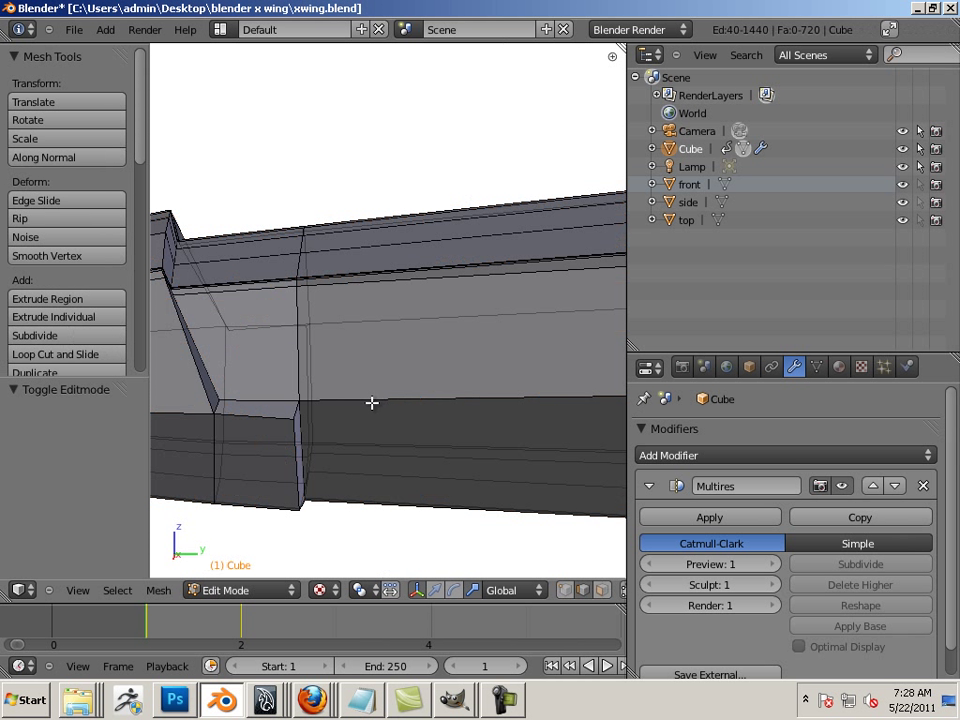
Step: Slide a horizontal supporting loop tight against the bevelled side edge
click(56, 354)
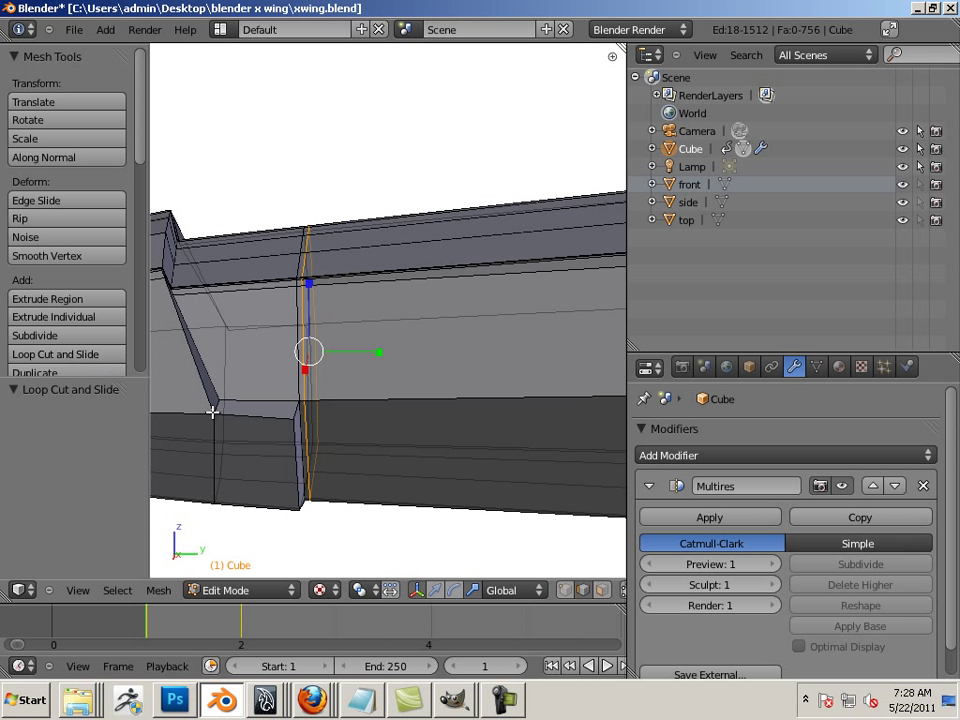
key(Tab)
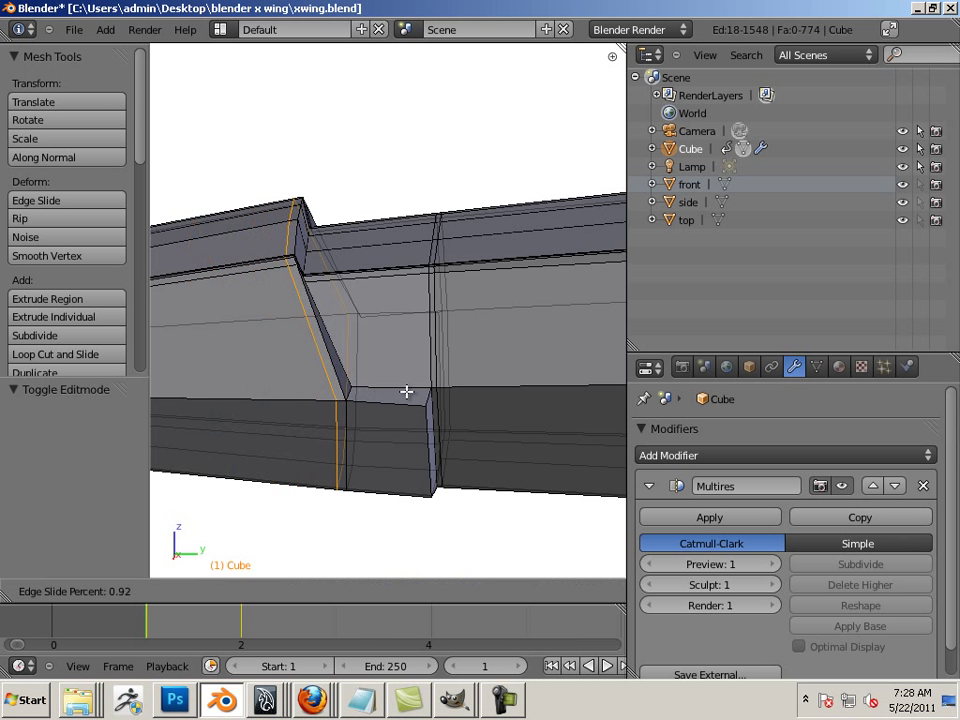
click(56, 354)
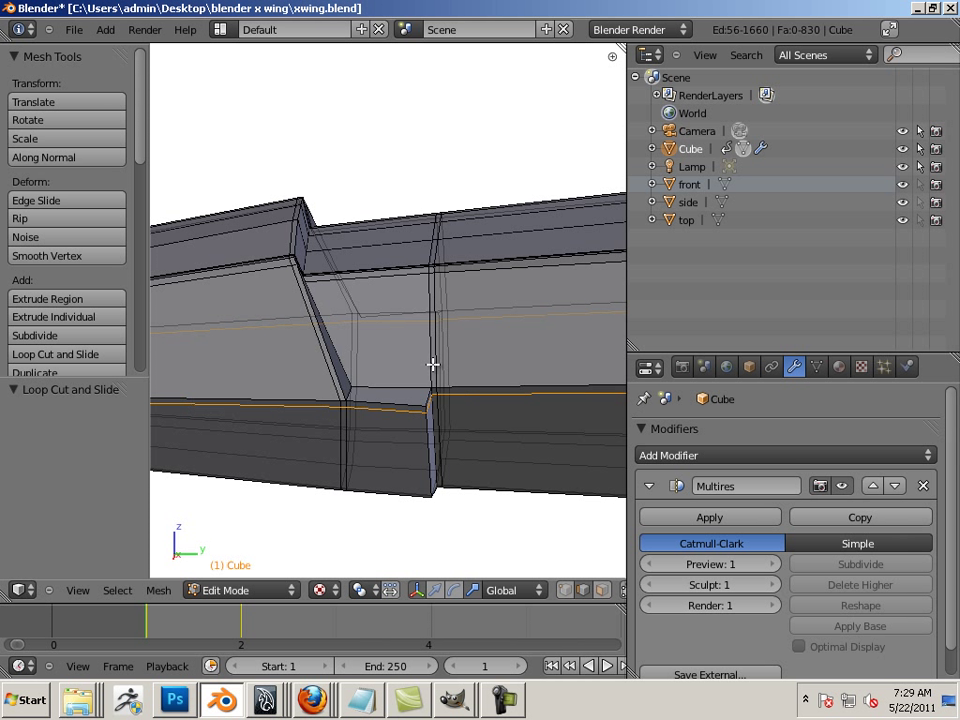
click(56, 354)
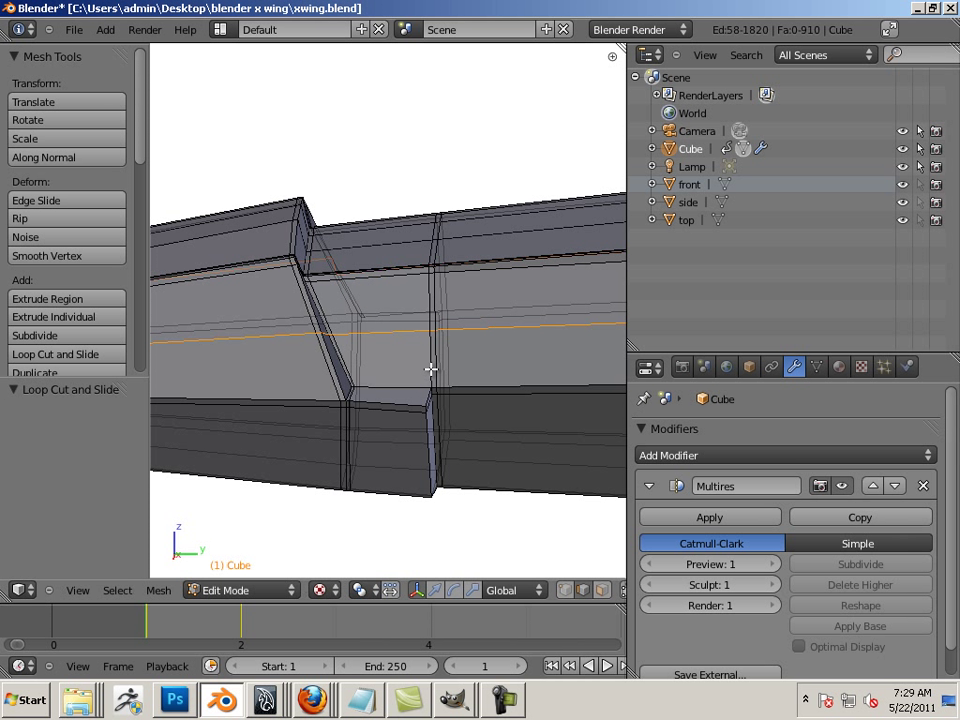
mouse_move(424, 430)
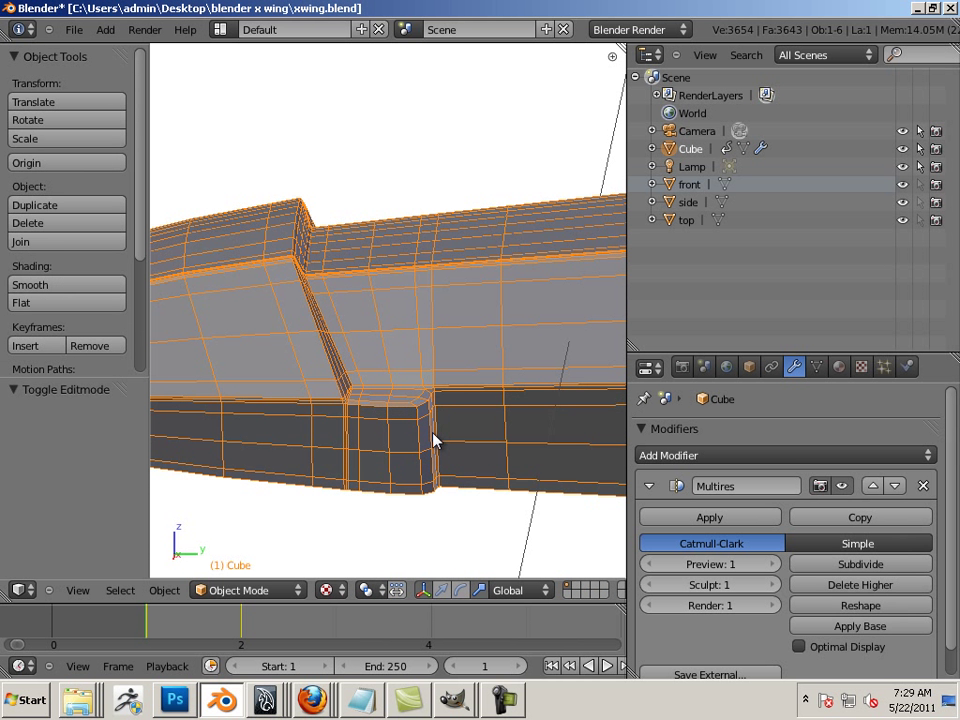
mouse_move(424, 438)
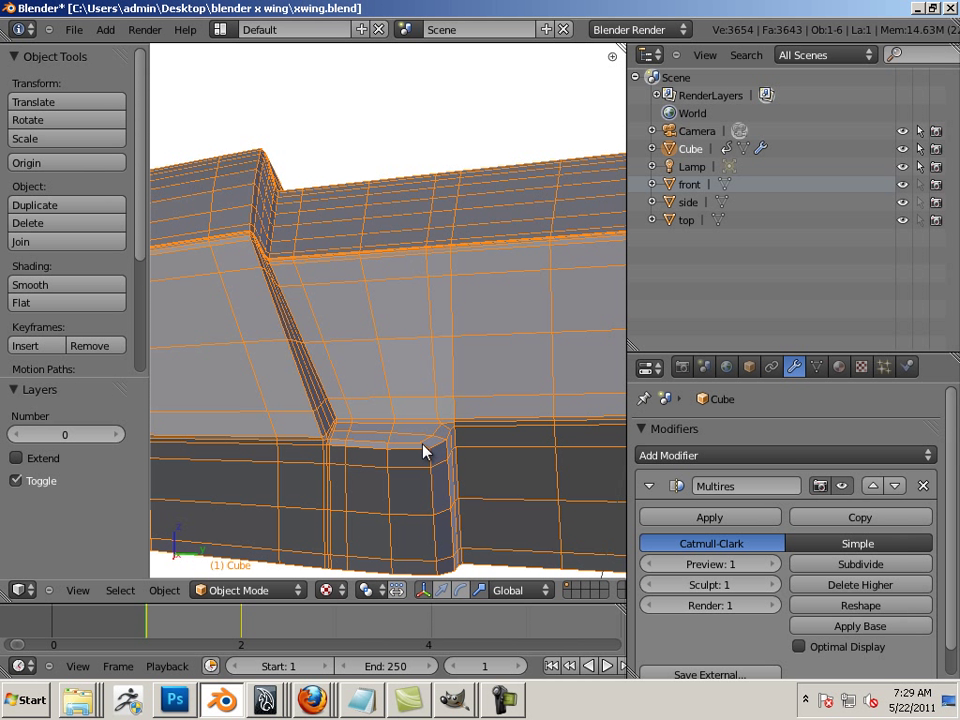
Step: Add a vertical supporting loop near the panel step and return to Object Mode
key(Tab)
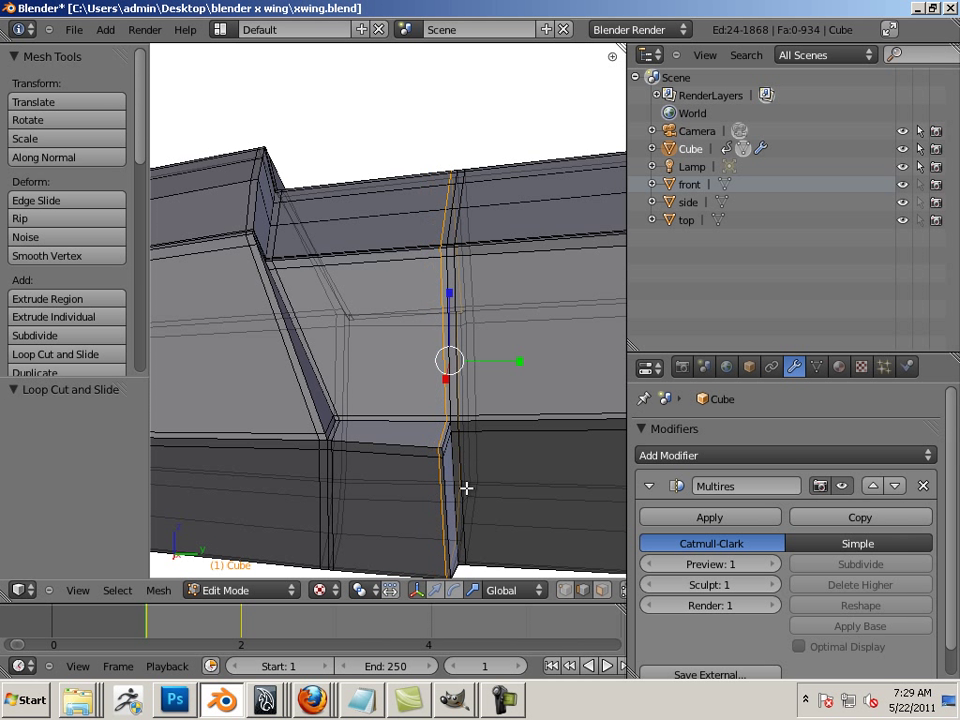
click(240, 588)
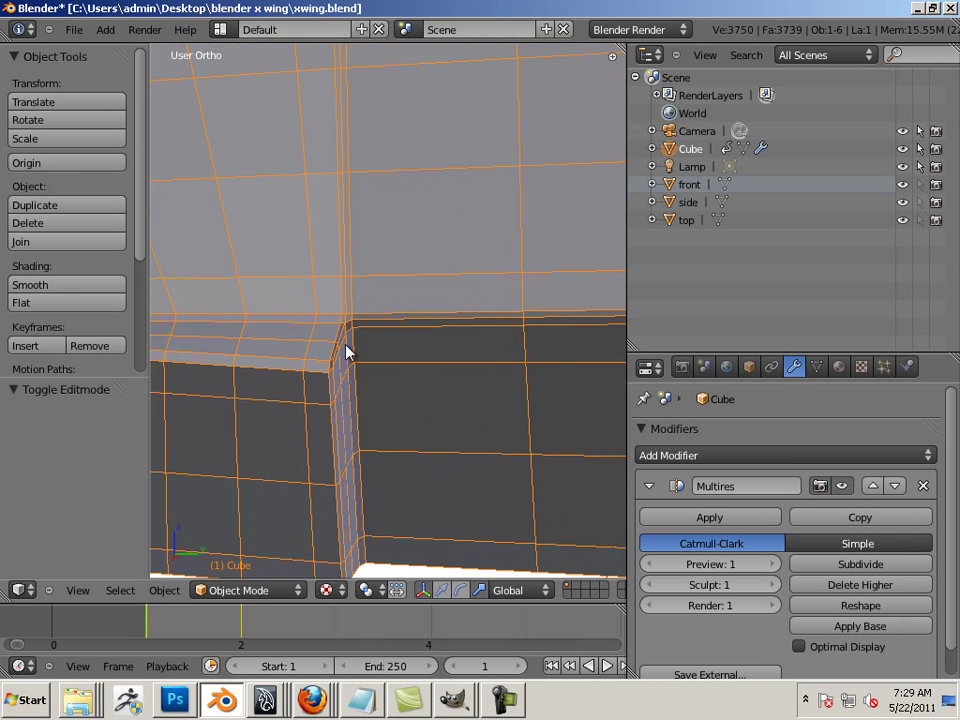
drag(350, 350, 212, 374)
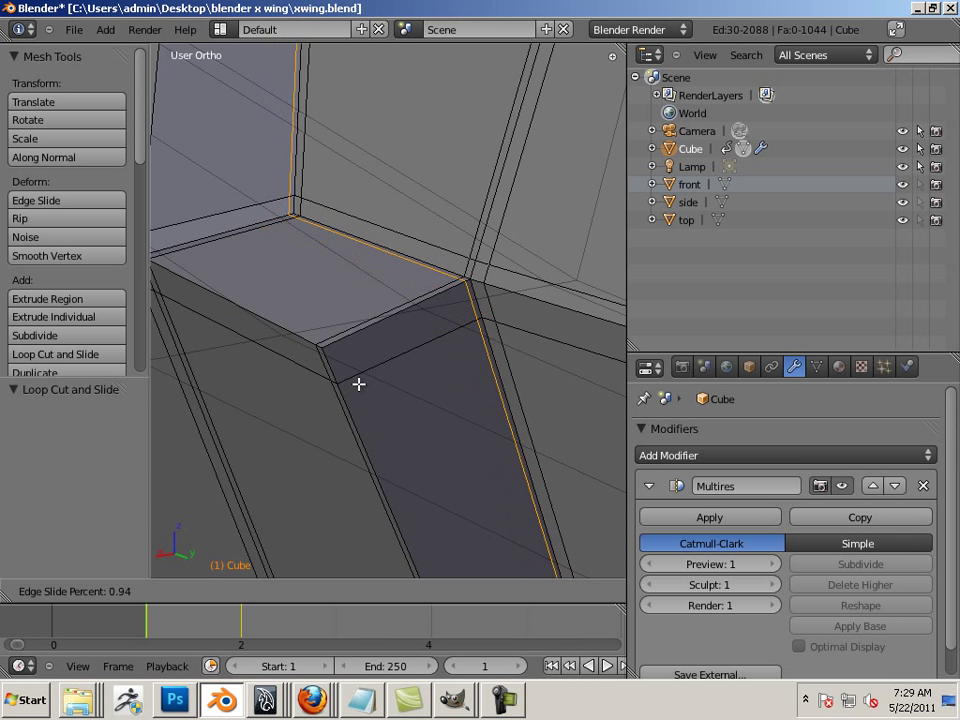
click(358, 384)
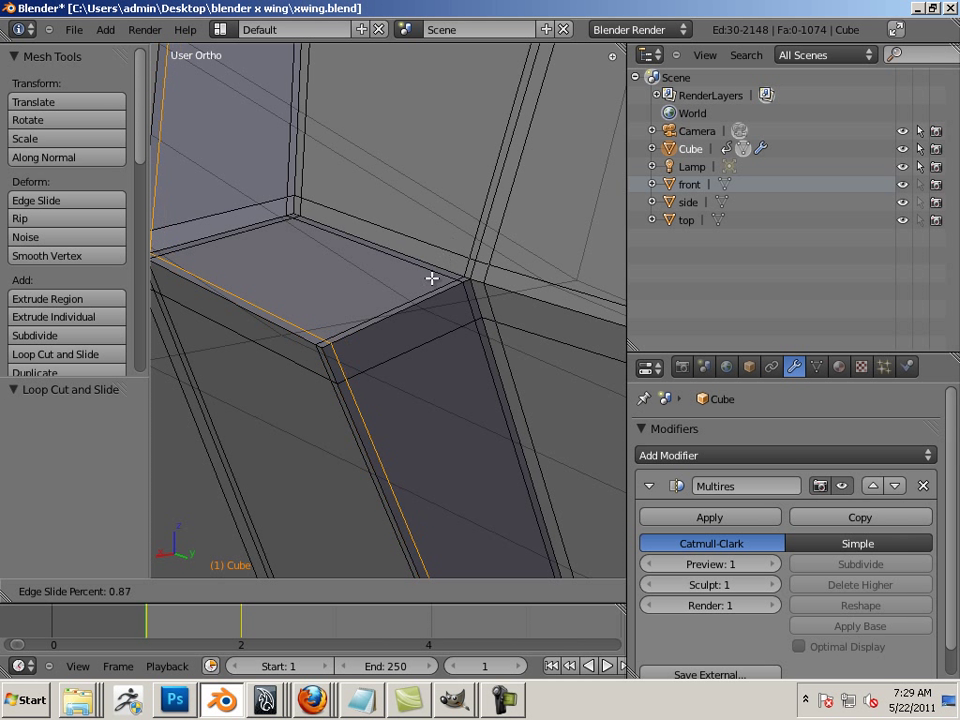
key(Tab)
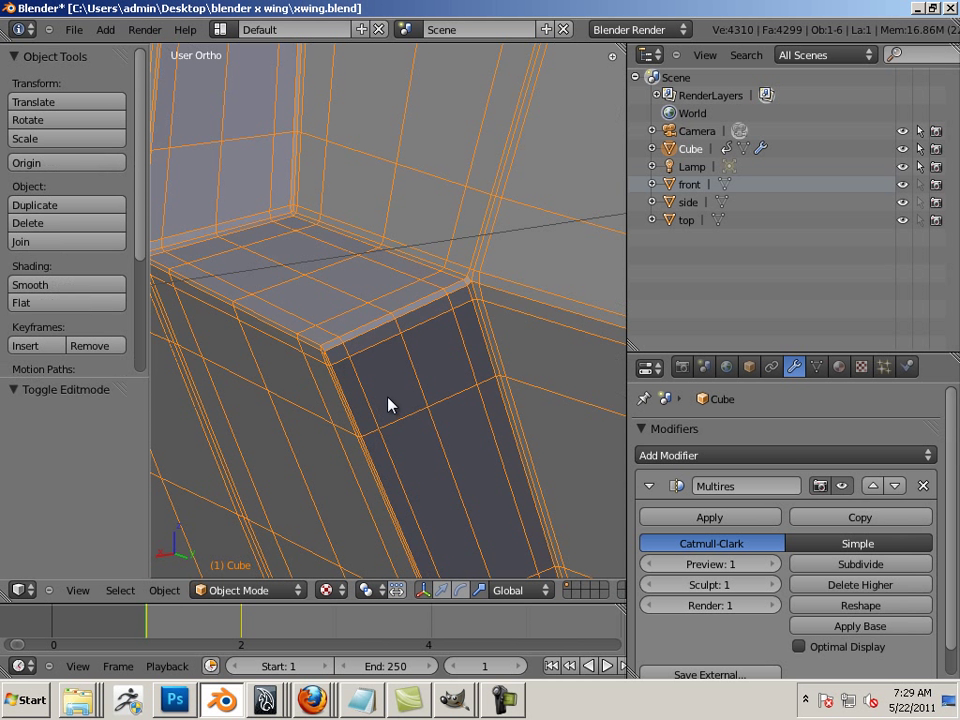
mouse_move(452, 296)
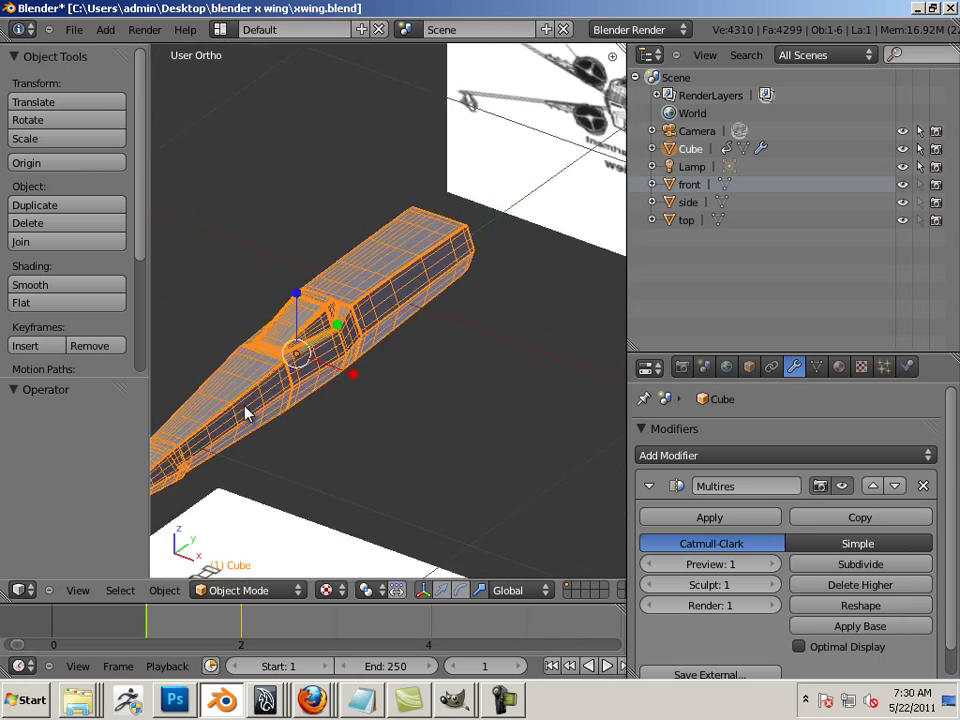
Step: Zoom in on the fuselage before duplicating it as Cube.001
scroll(up, 3)
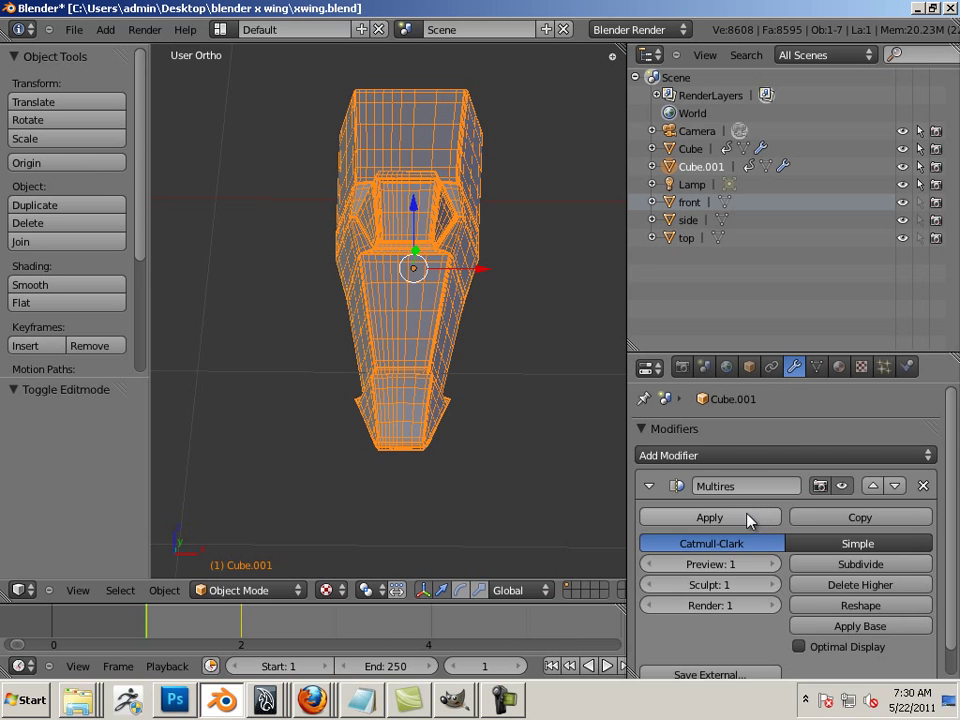
Step: Apply the Multires modifier on the duplicate and zoom in on its dense mesh
click(708, 516)
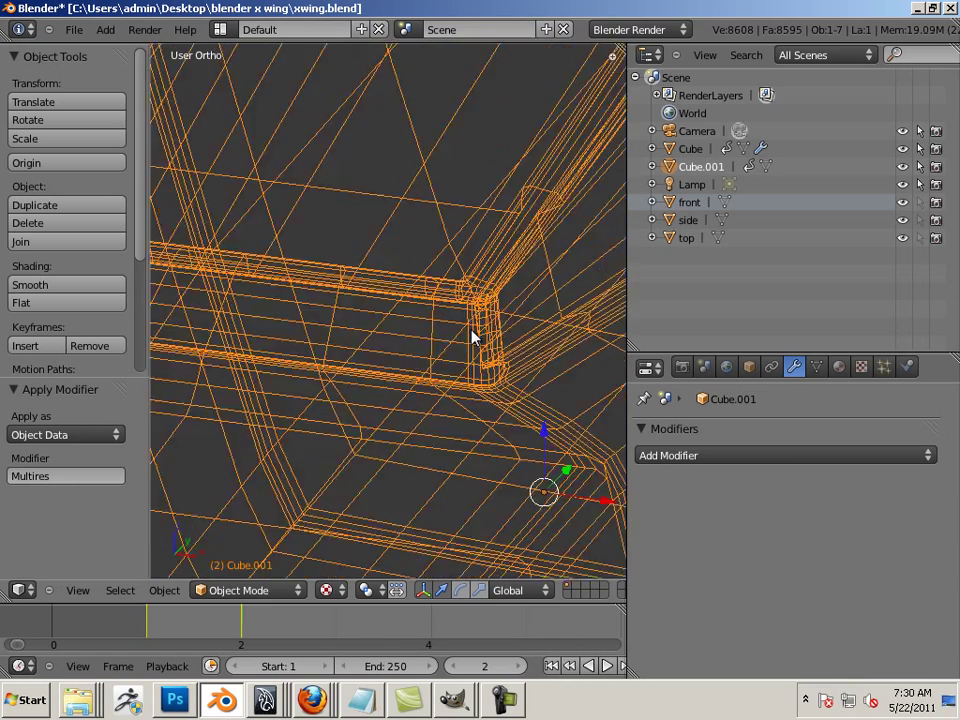
drag(470, 340, 350, 310)
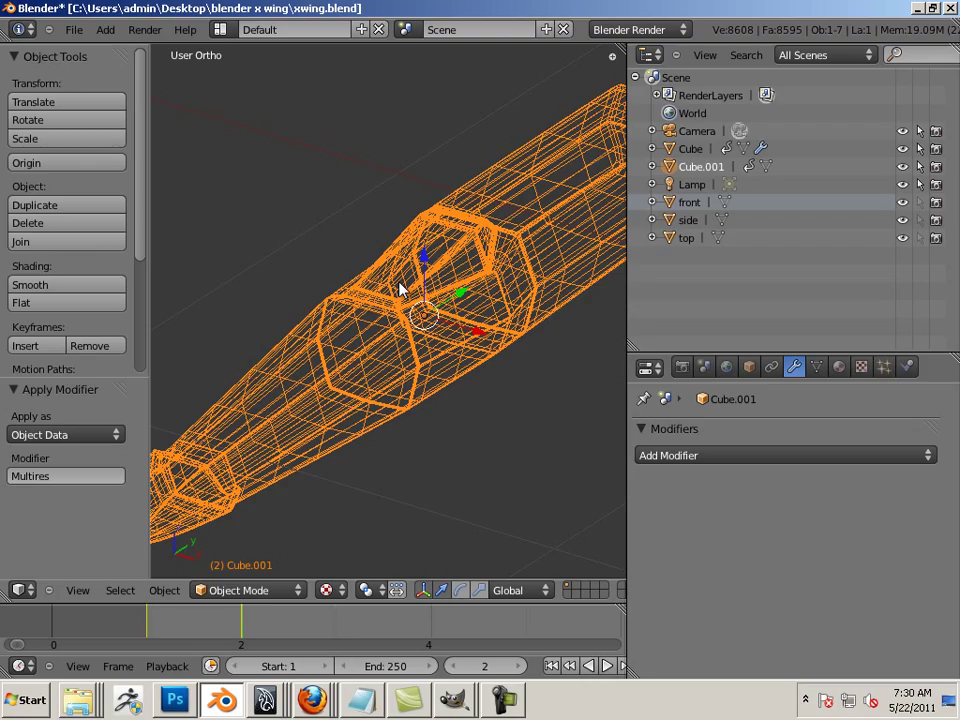
click(588, 664)
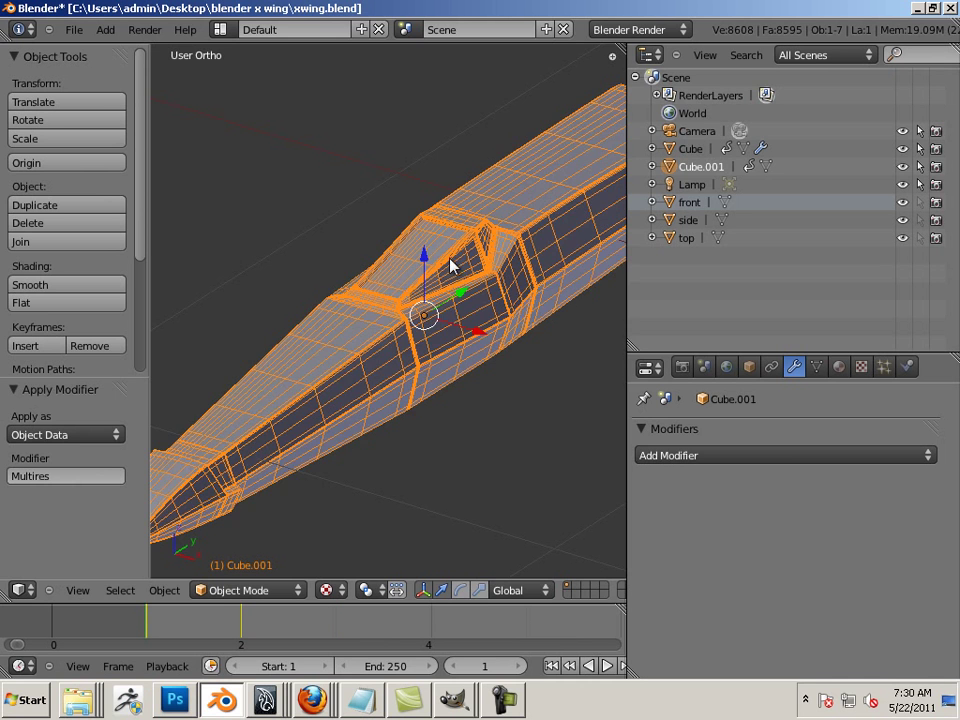
scroll(up, 3)
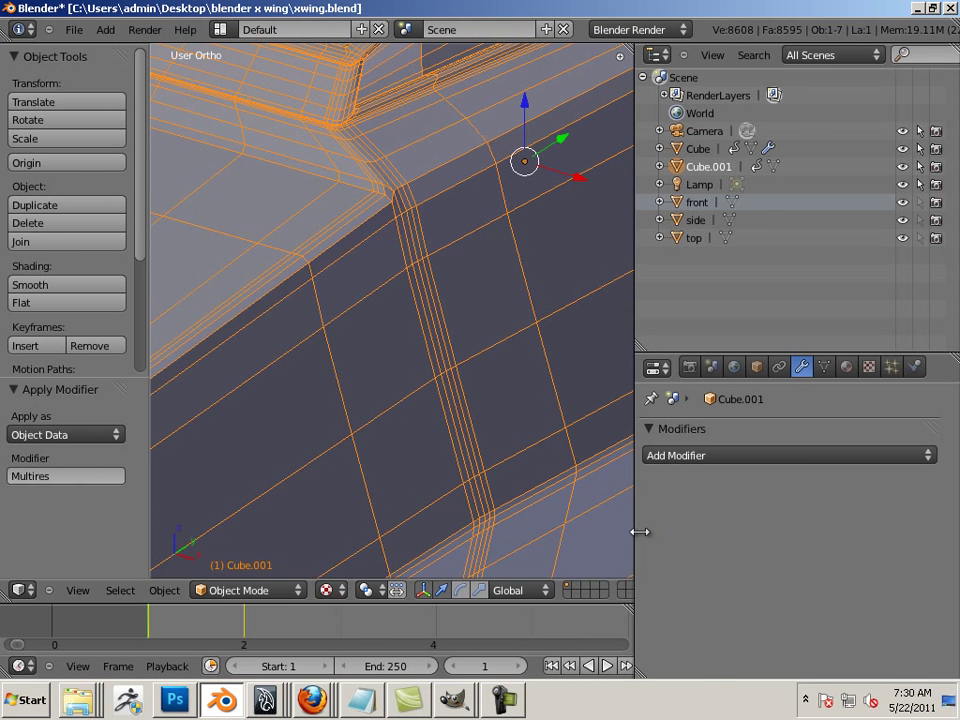
Step: Enter Edit Mode and delete the first redundant edge loops beside the bevel
key(Tab)
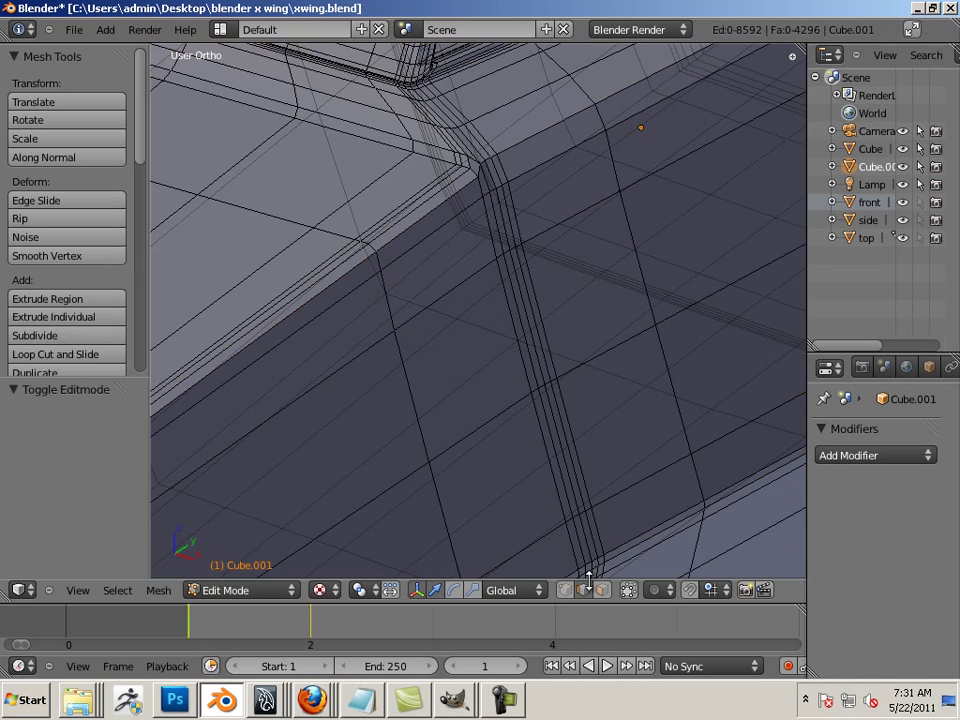
mouse_move(550, 424)
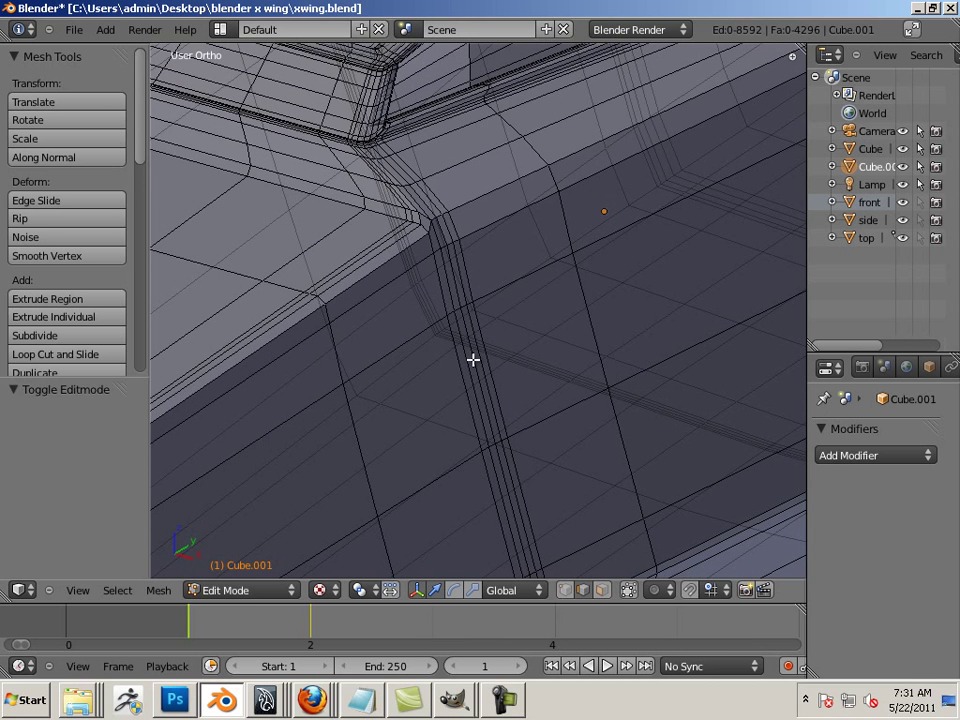
click(476, 364)
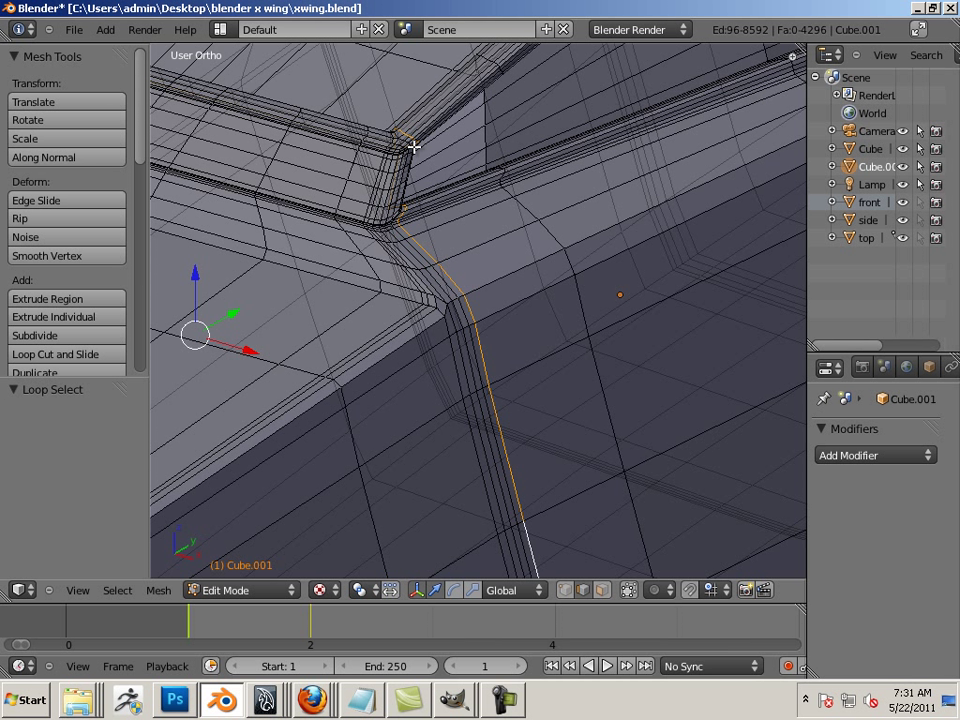
mouse_move(468, 458)
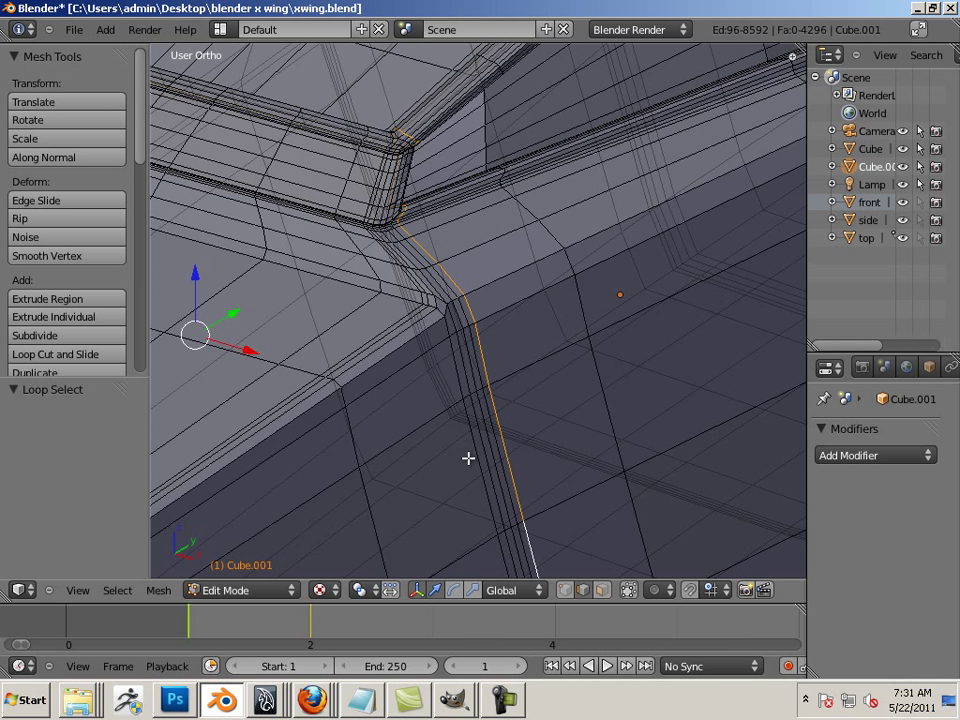
mouse_move(416, 148)
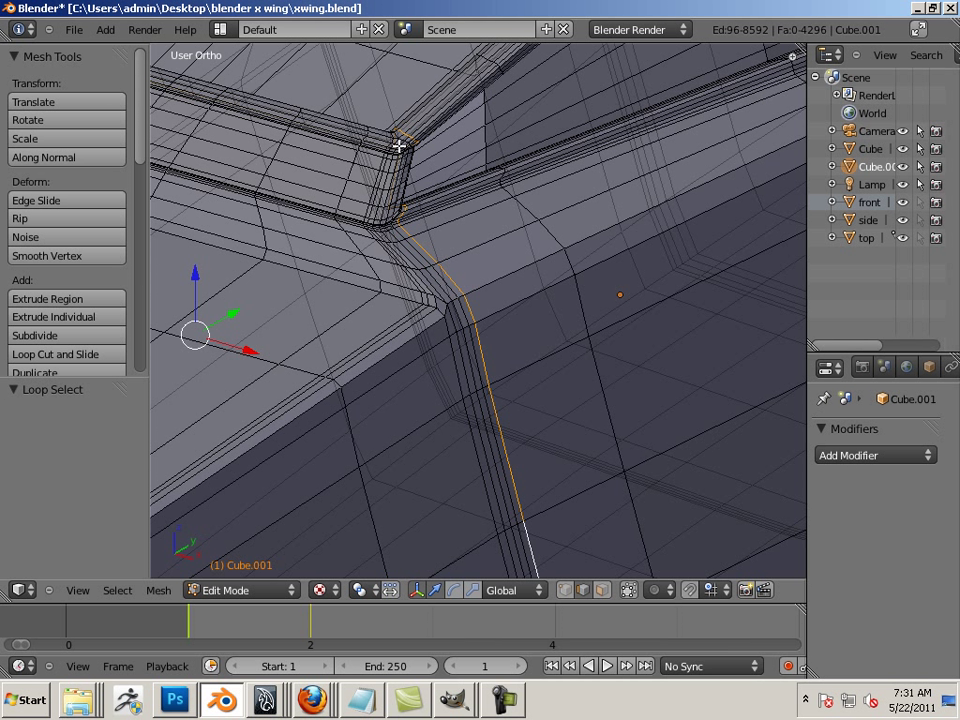
mouse_move(424, 256)
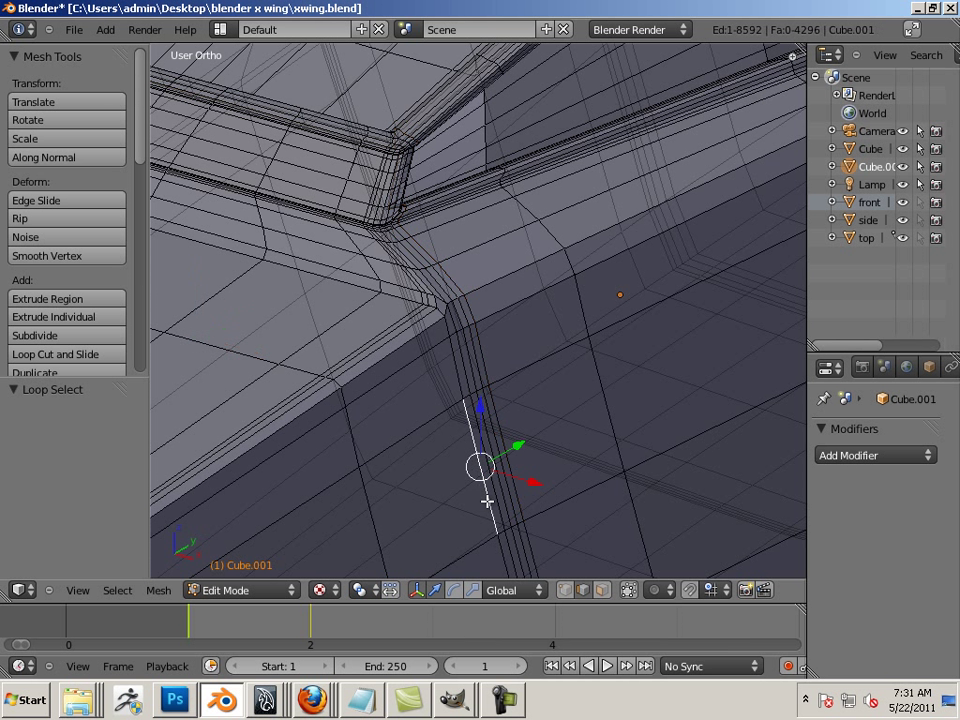
click(480, 468)
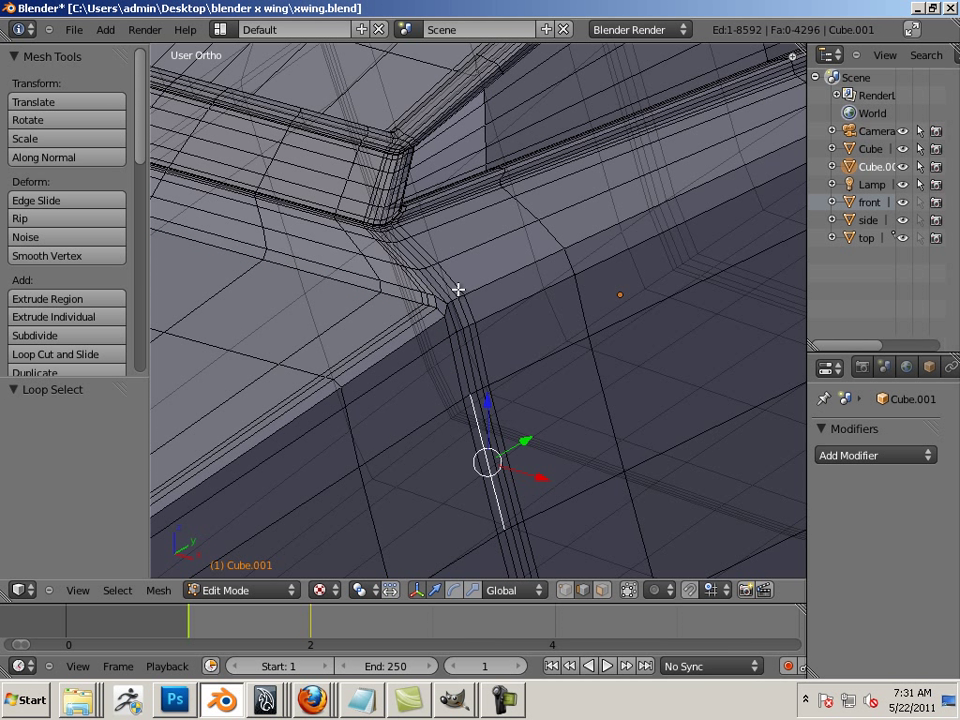
mouse_move(480, 392)
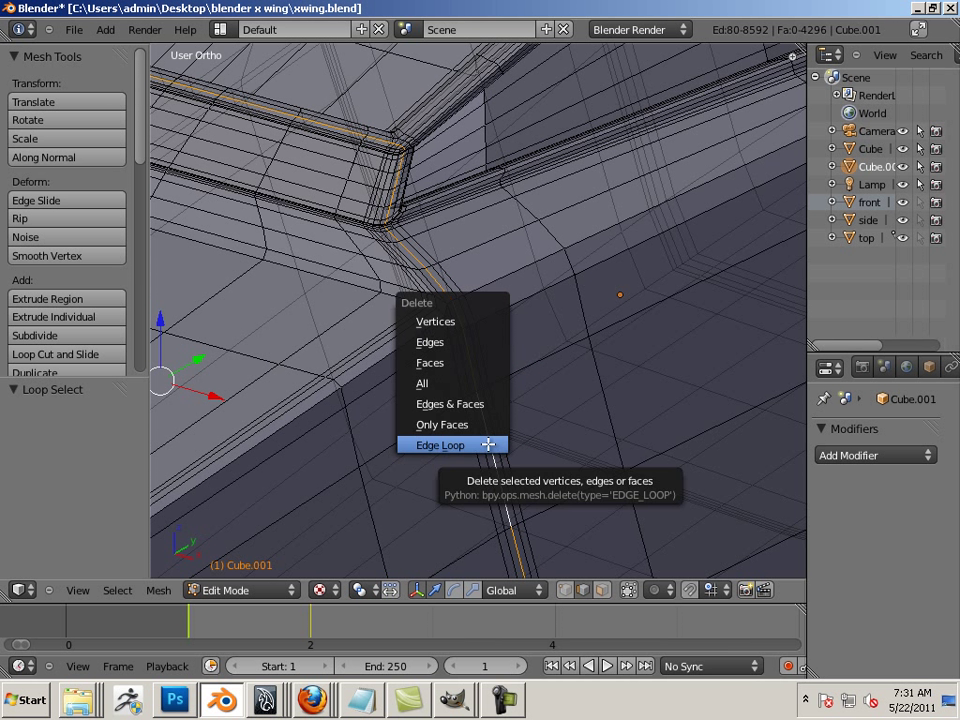
click(440, 444)
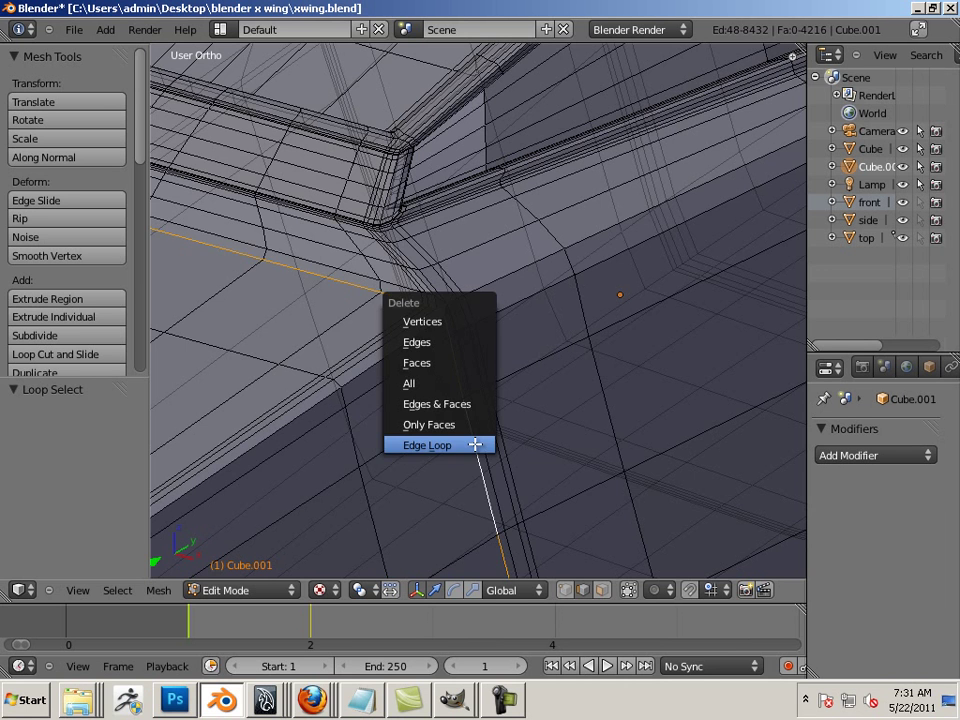
click(426, 444)
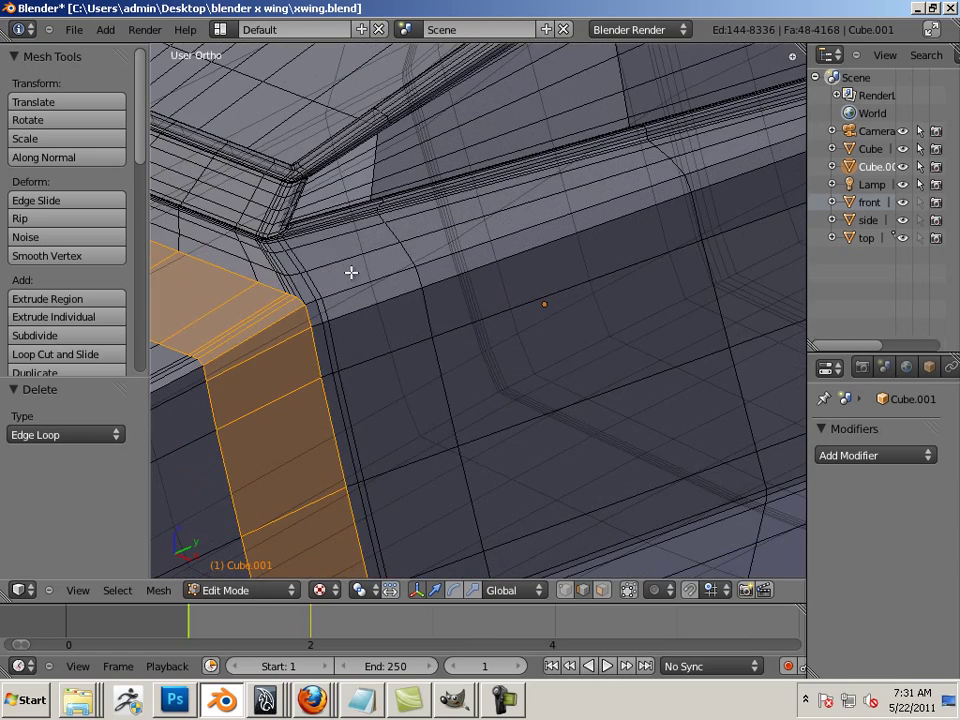
click(350, 260)
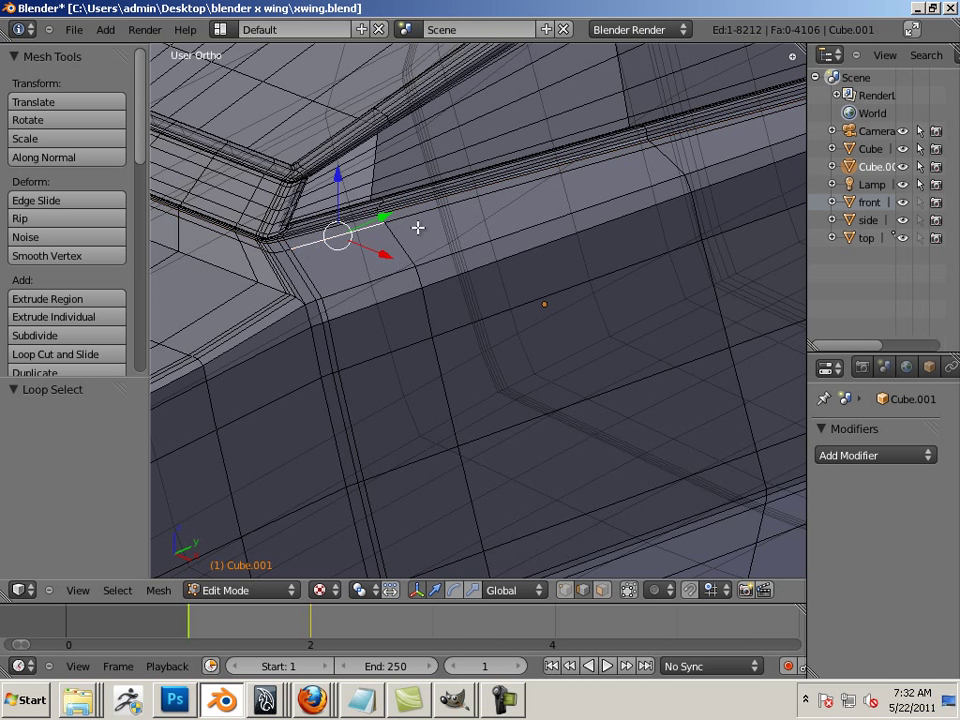
click(310, 244)
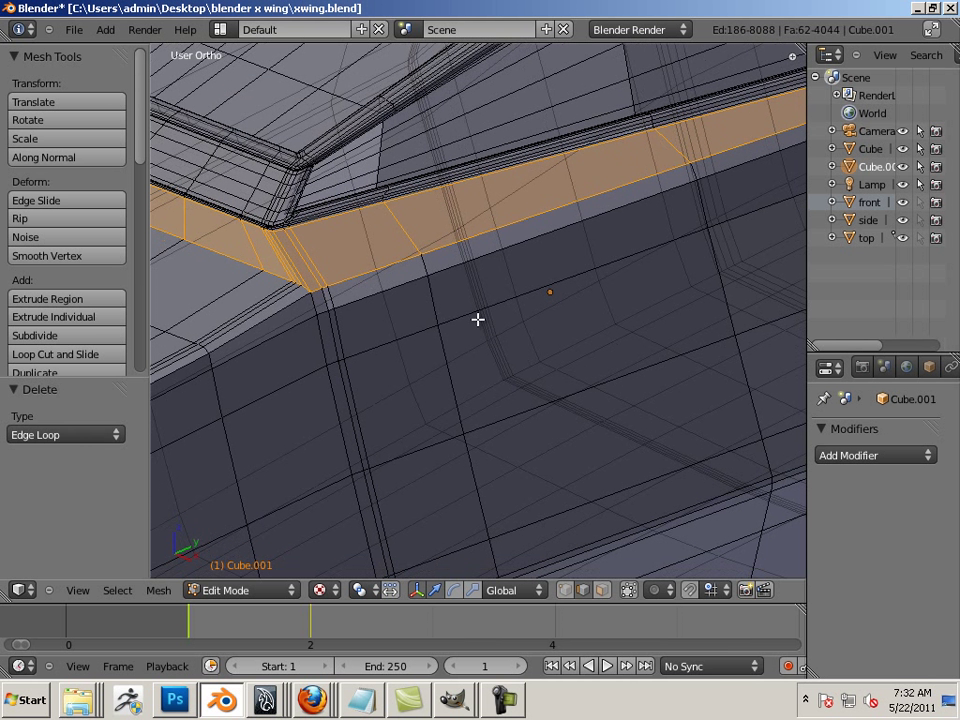
Step: Delete further redundant loops including one running down the side, then inspect the corner
click(432, 306)
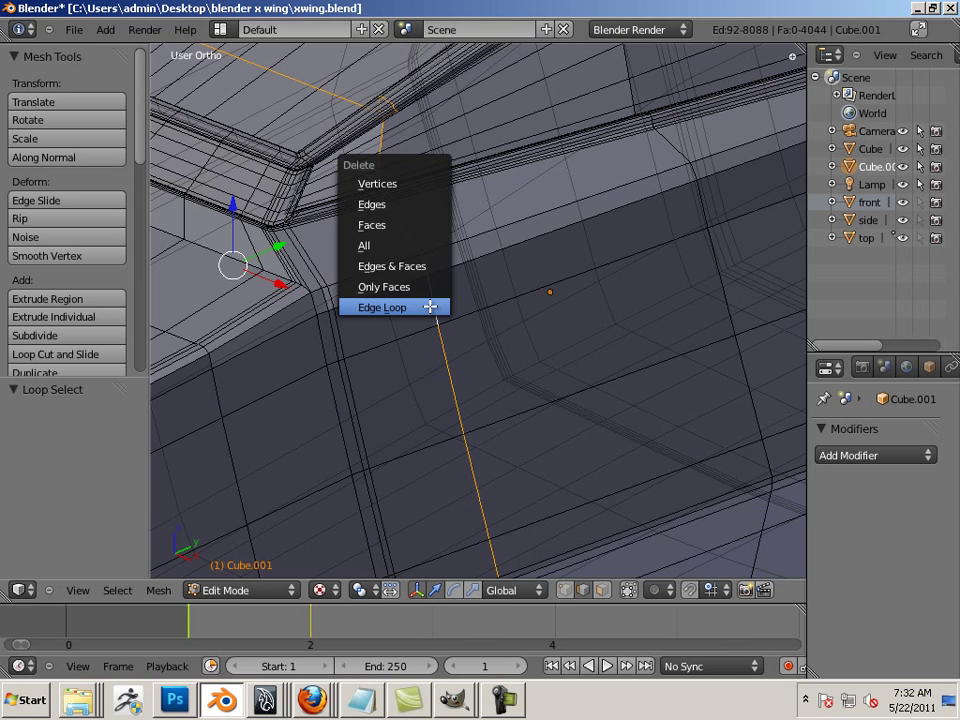
click(382, 308)
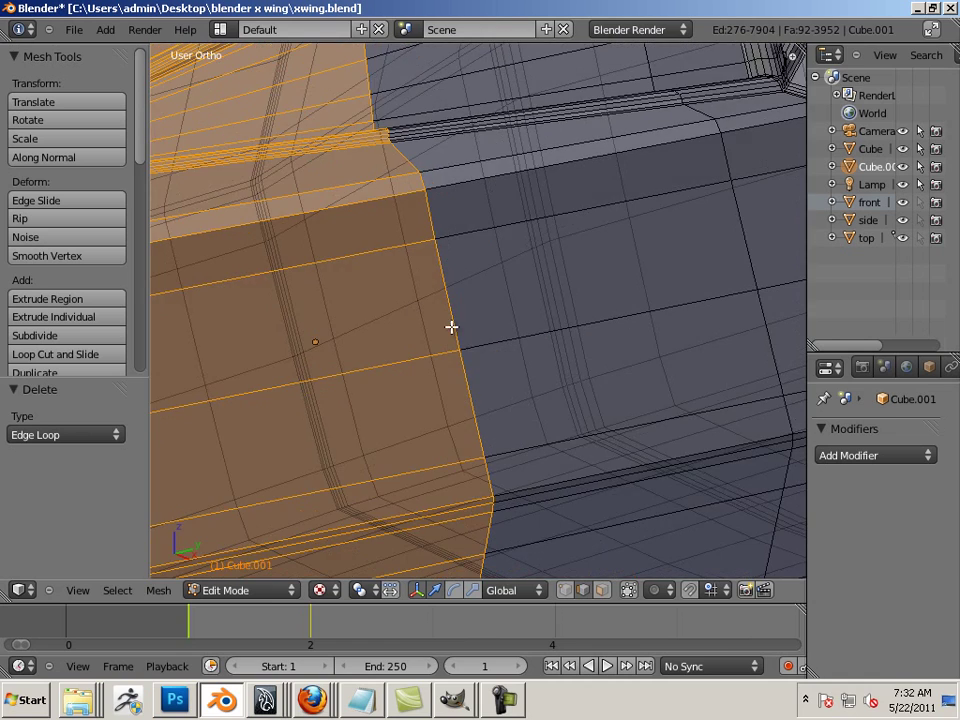
click(470, 394)
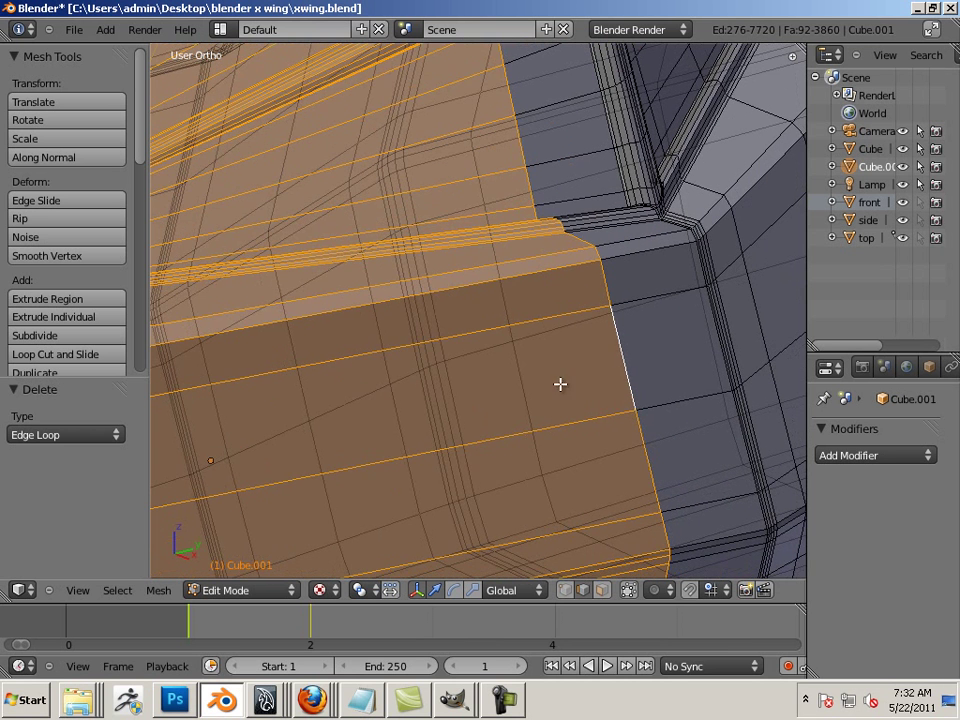
click(628, 384)
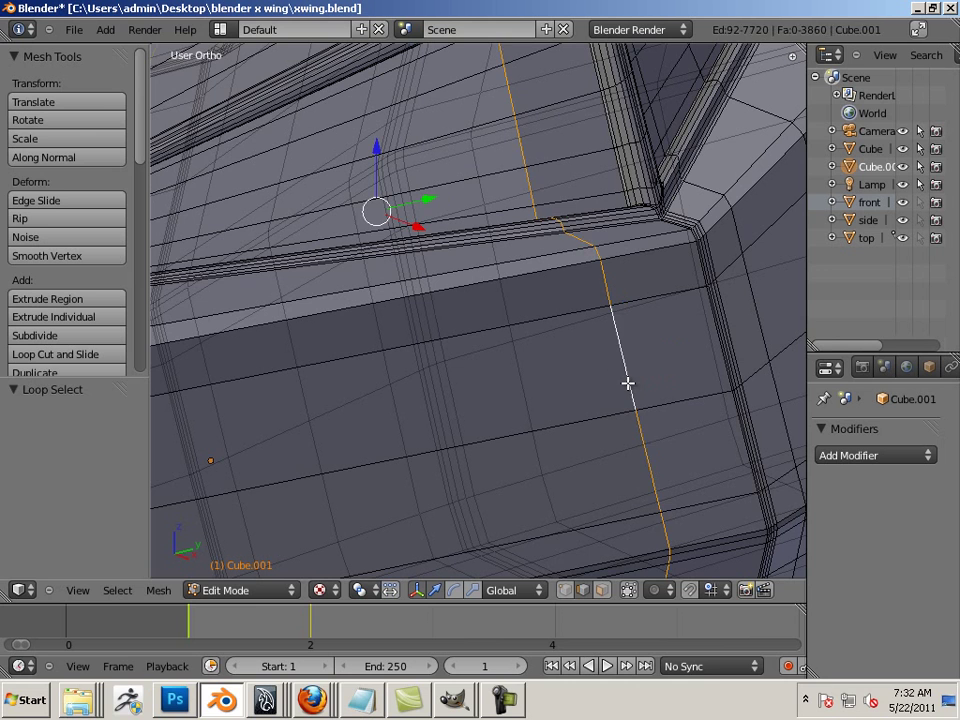
click(628, 384)
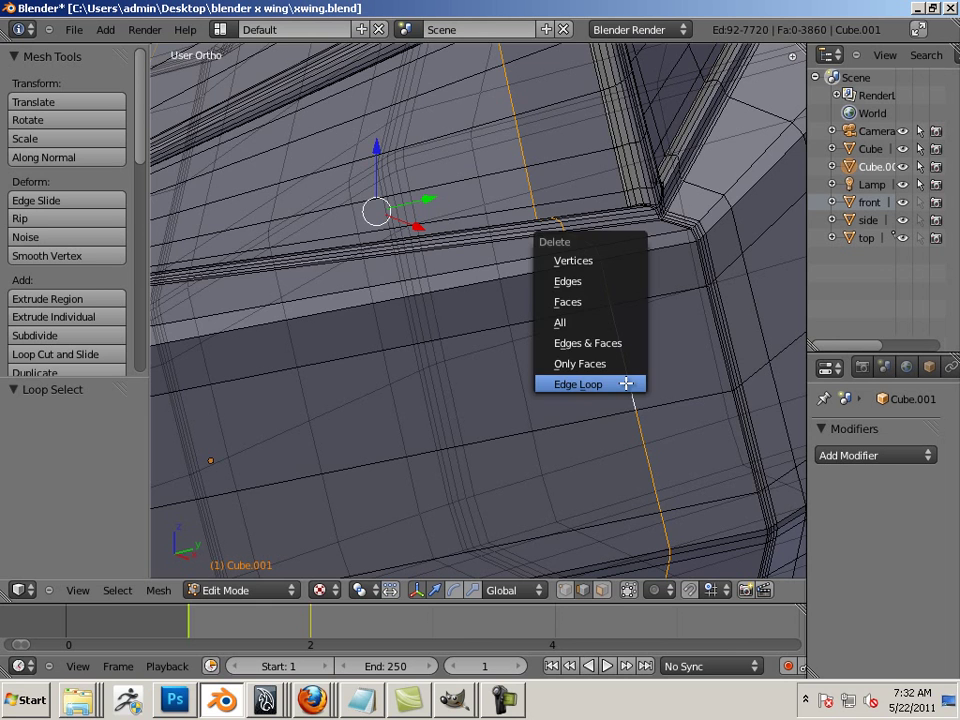
click(578, 384)
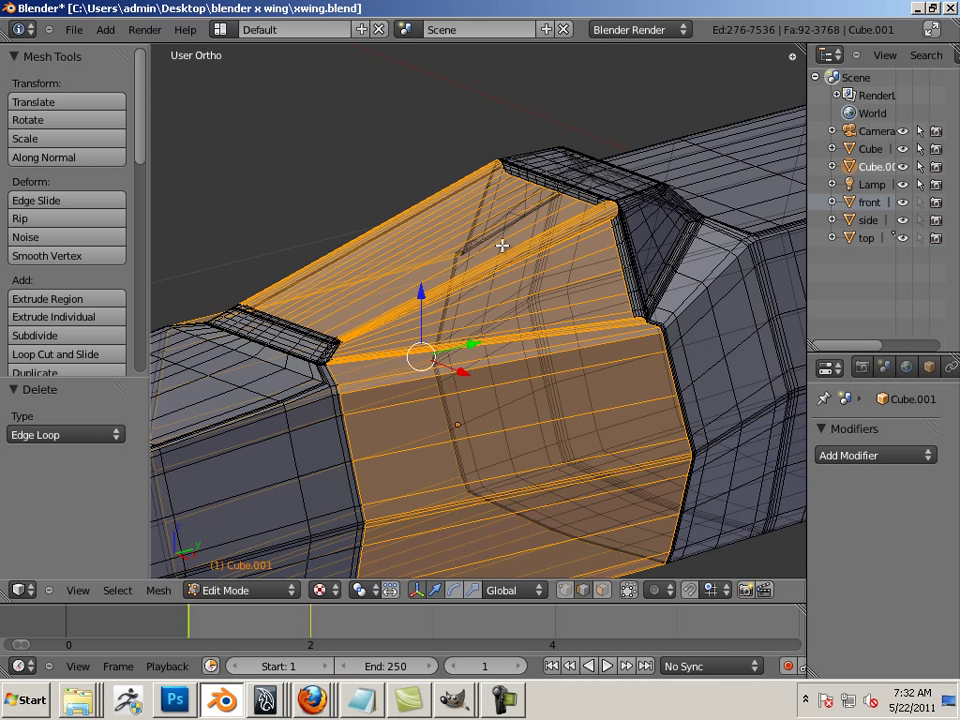
mouse_move(360, 246)
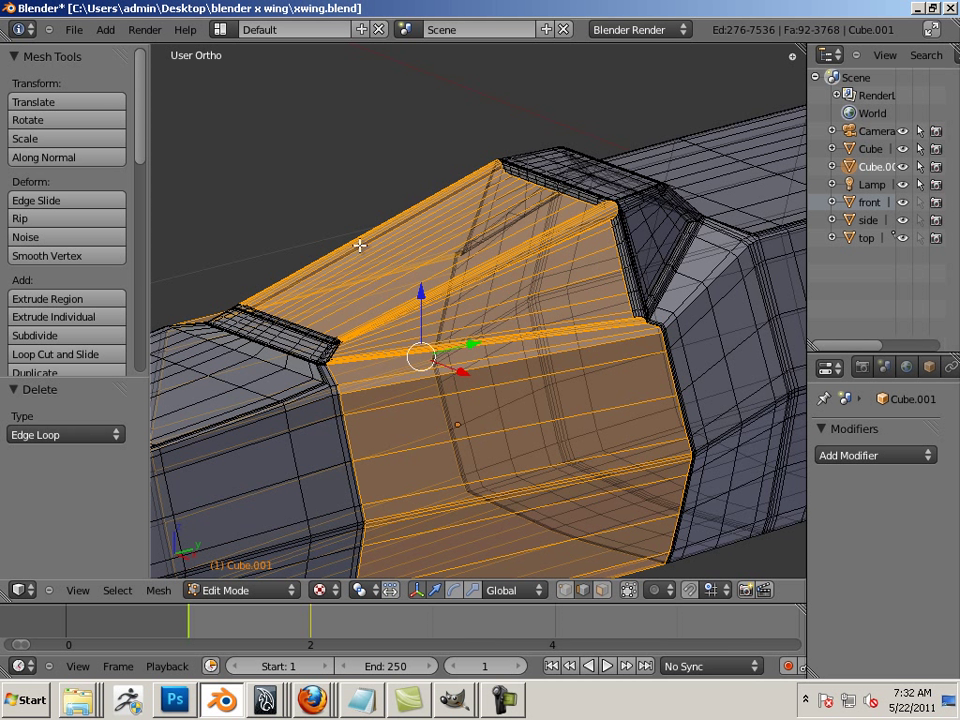
mouse_move(244, 310)
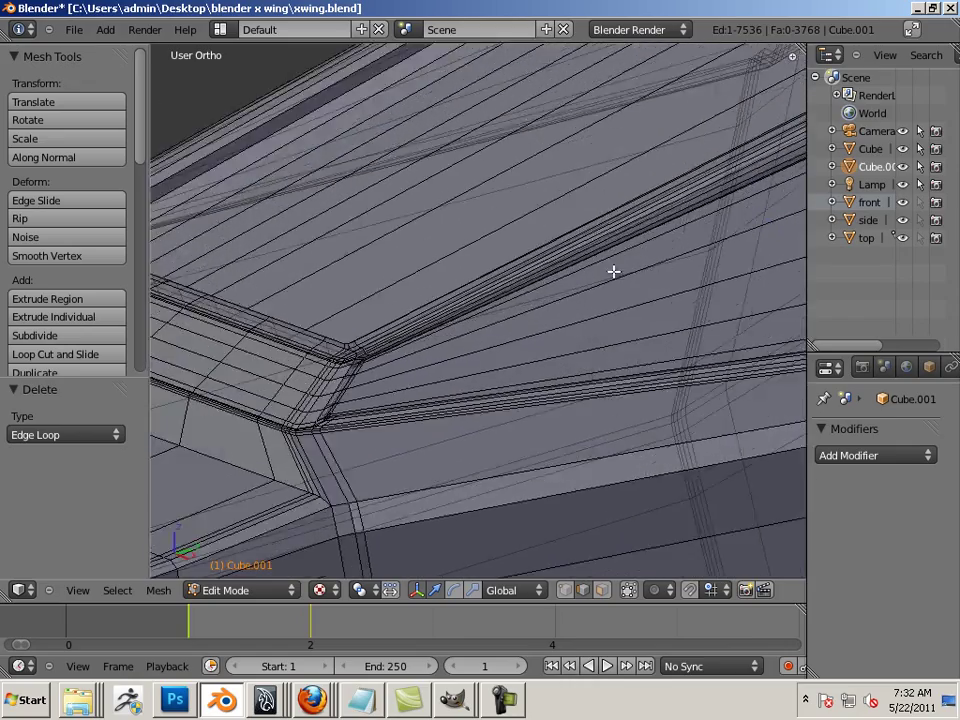
drag(612, 272, 478, 410)
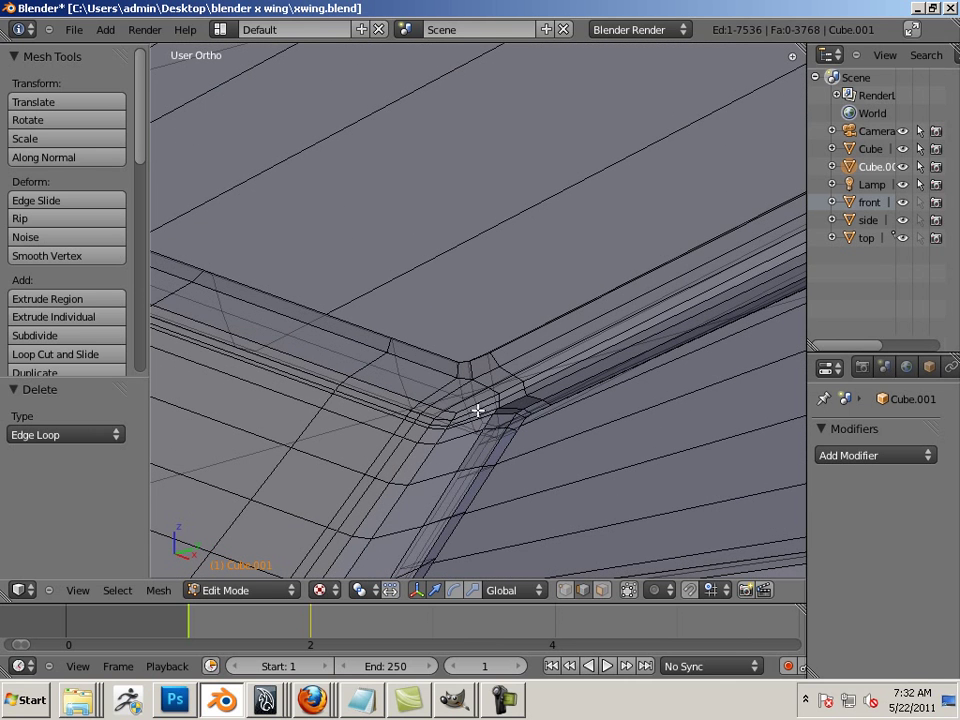
mouse_move(528, 366)
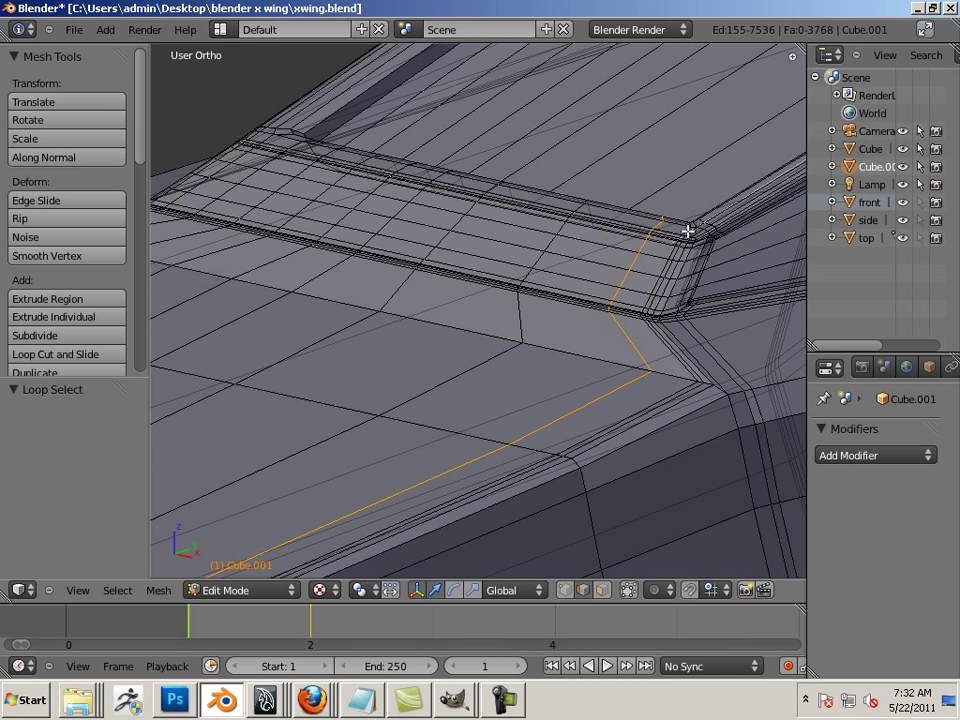
mouse_move(520, 322)
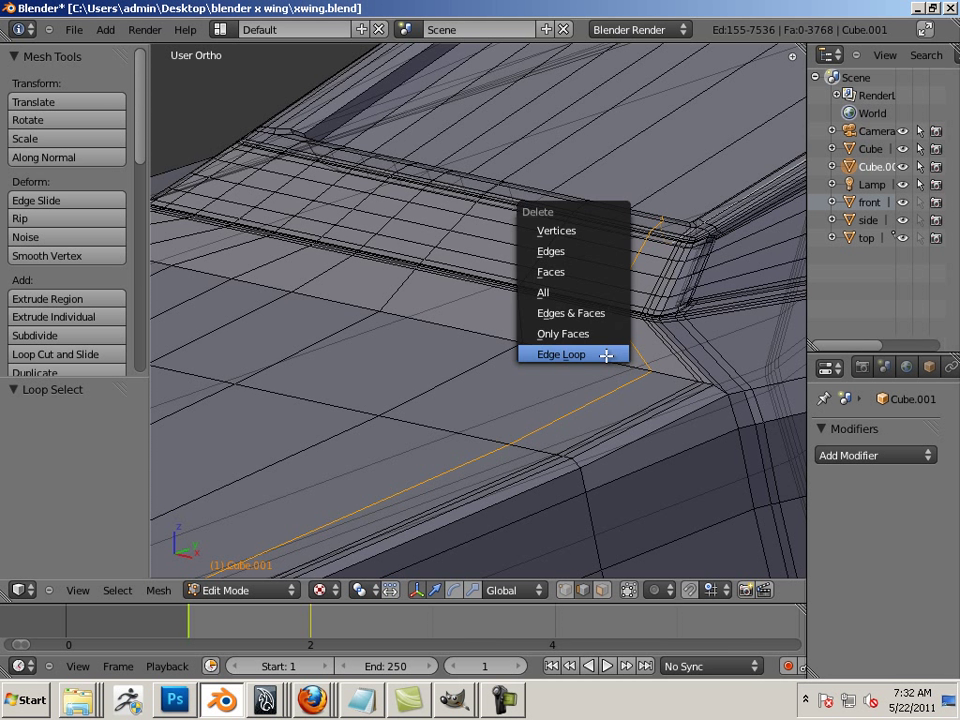
Step: Delete redundant edge loops near the raised rim with X > Edge Loop
click(560, 354)
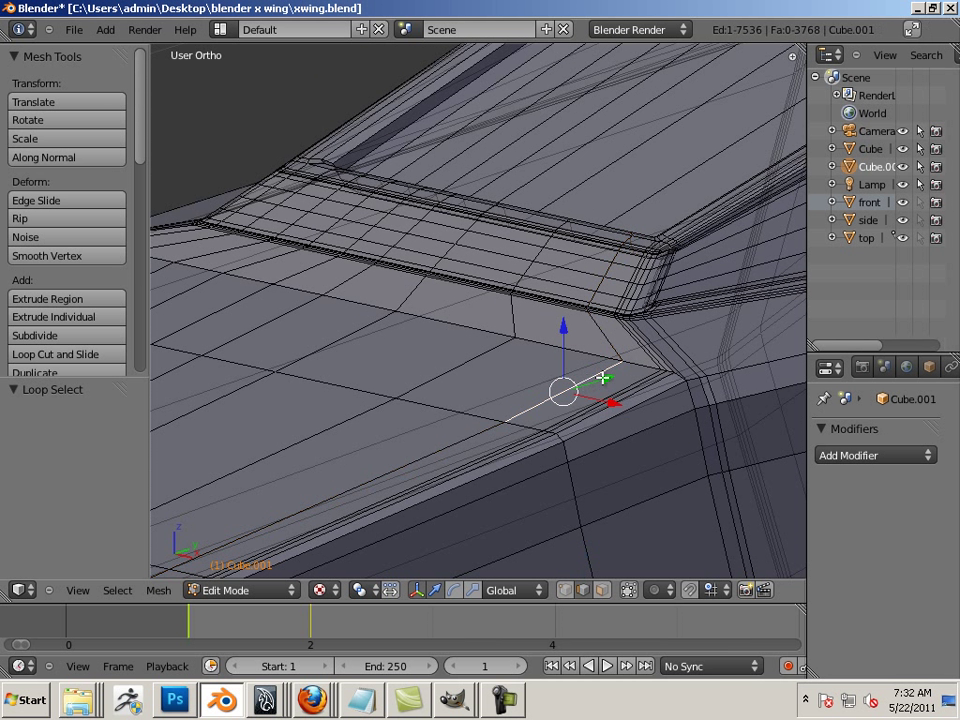
click(608, 370)
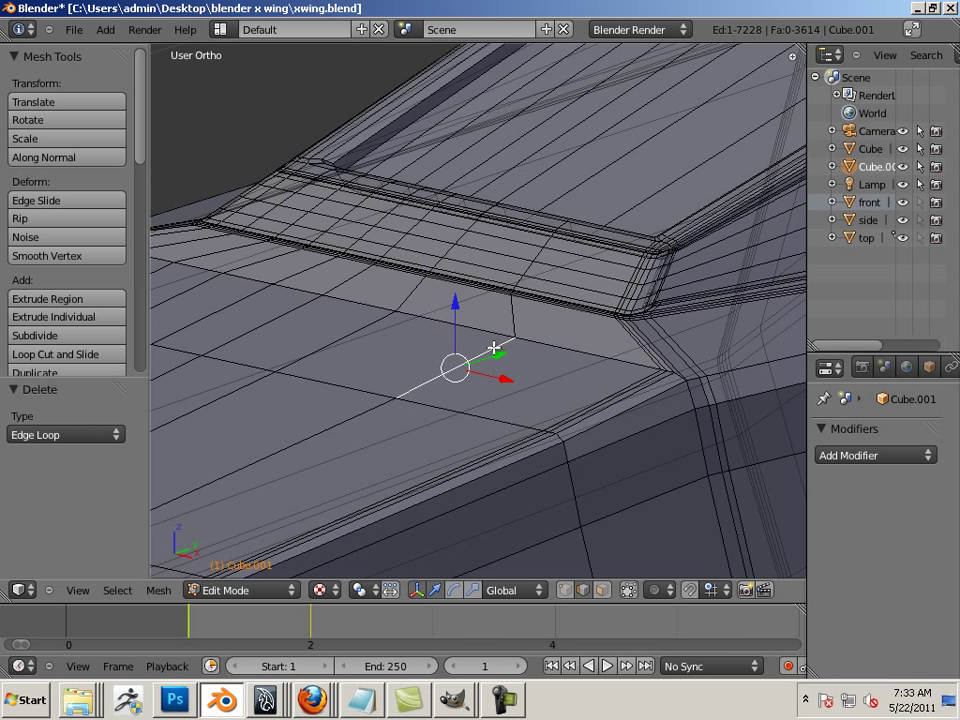
click(500, 344)
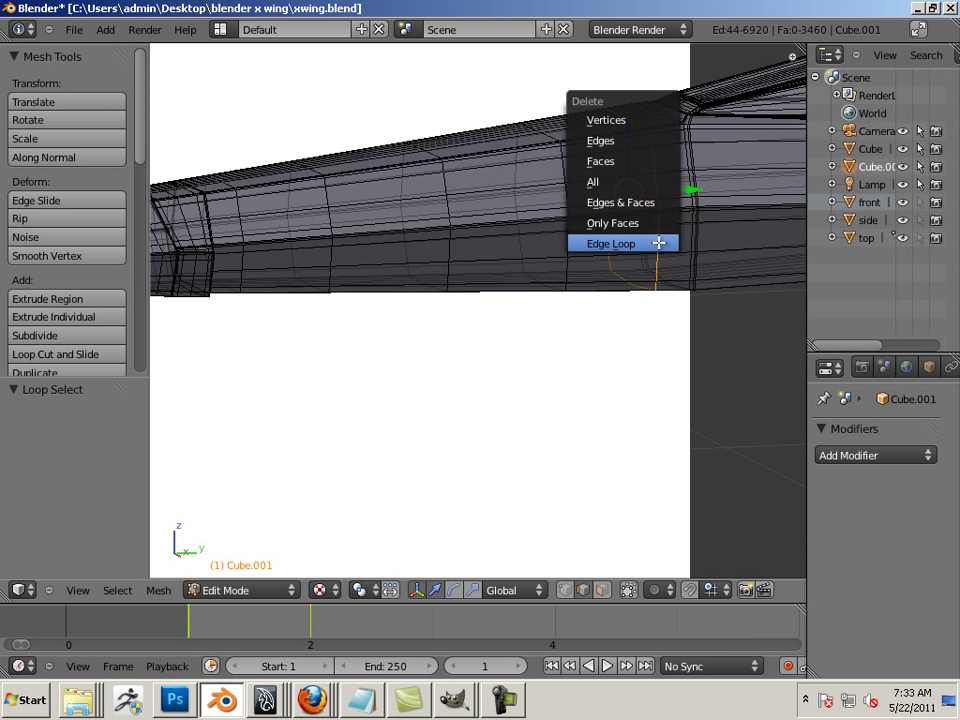
click(610, 244)
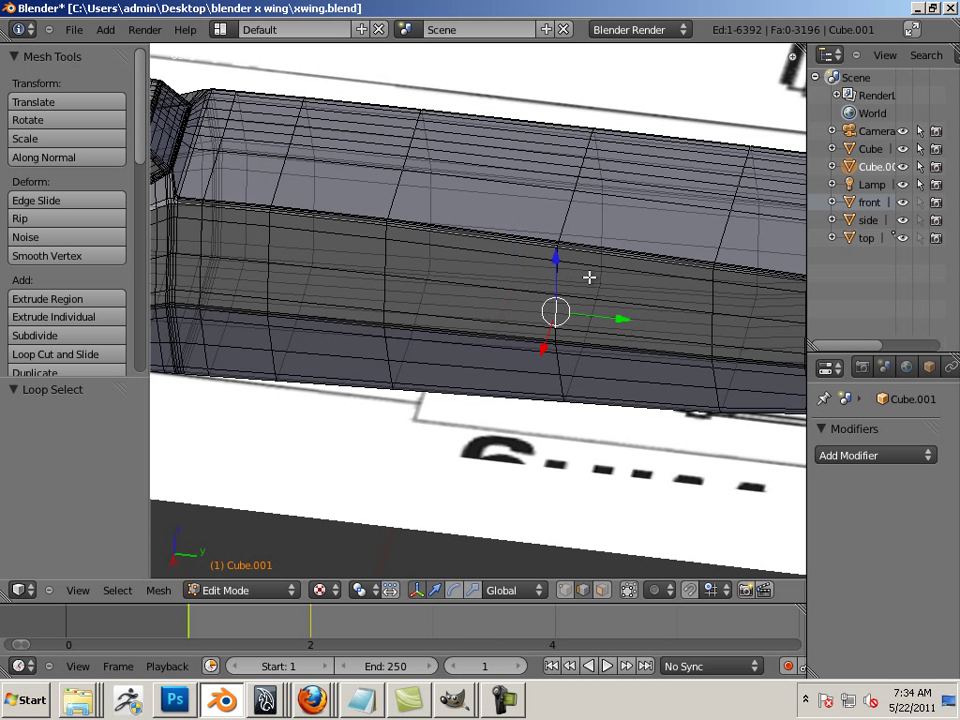
Step: Delete extra loops along the fuselage side and the vertical loop below the bevel
click(576, 364)
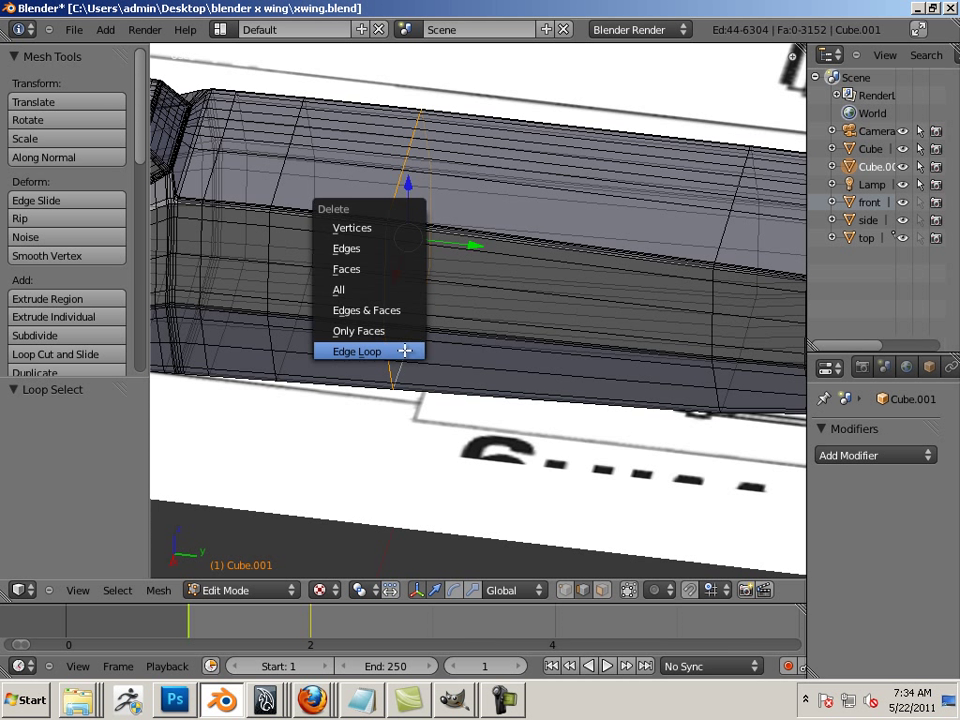
click(356, 352)
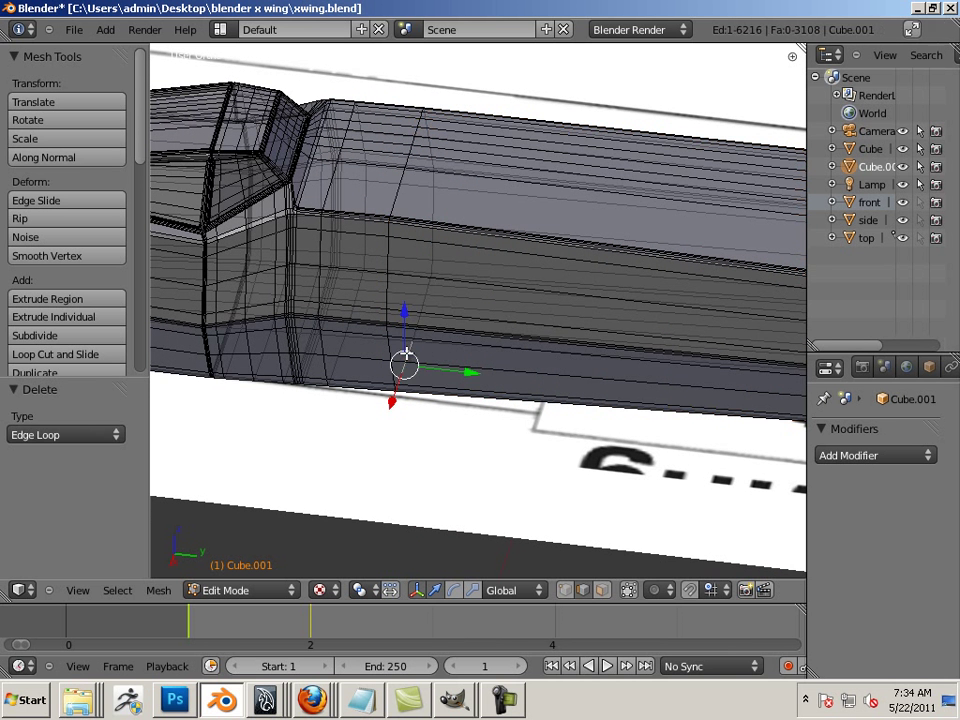
click(408, 356)
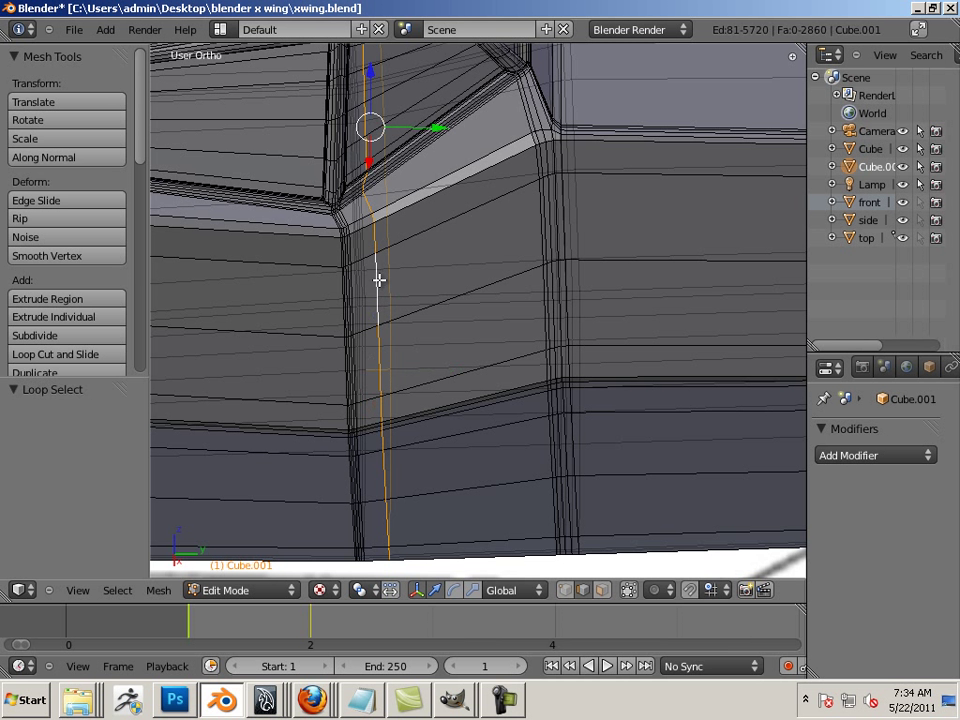
mouse_move(408, 300)
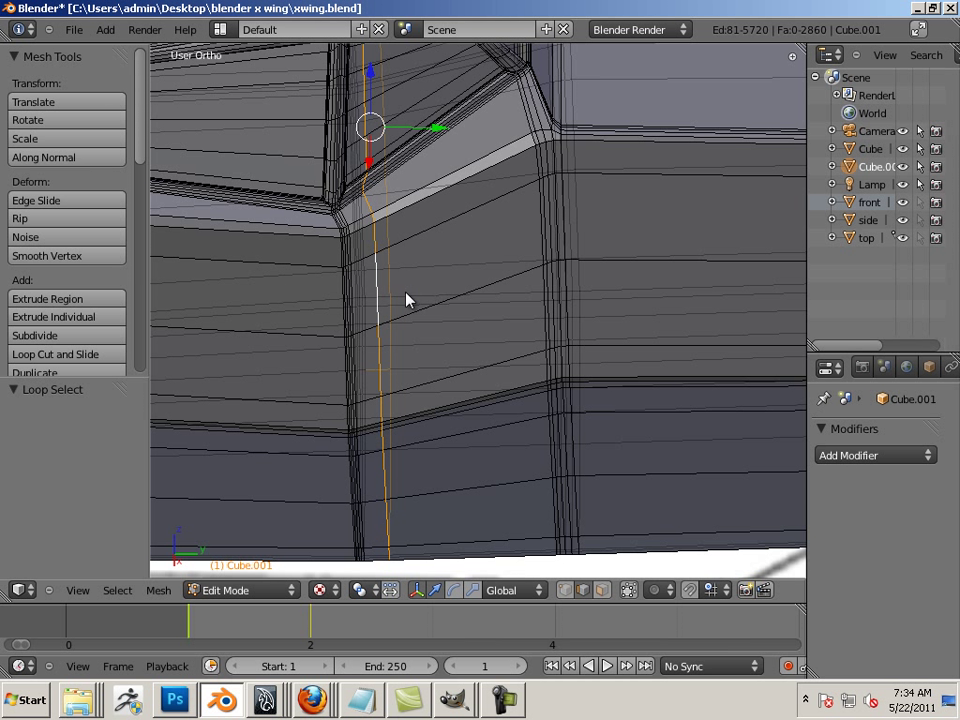
click(390, 292)
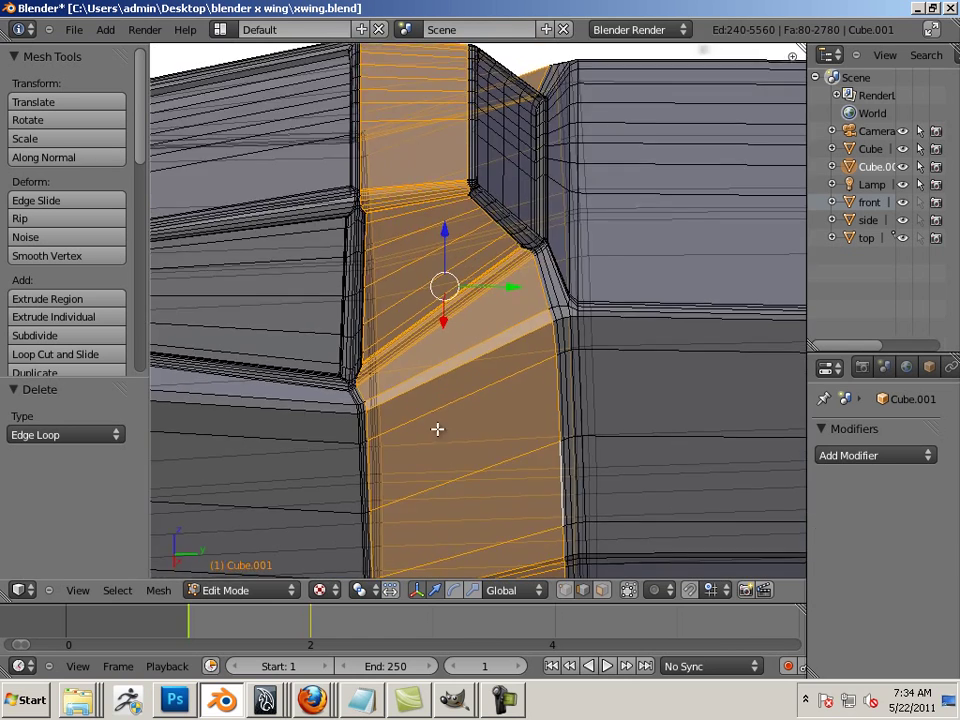
drag(444, 290, 670, 350)
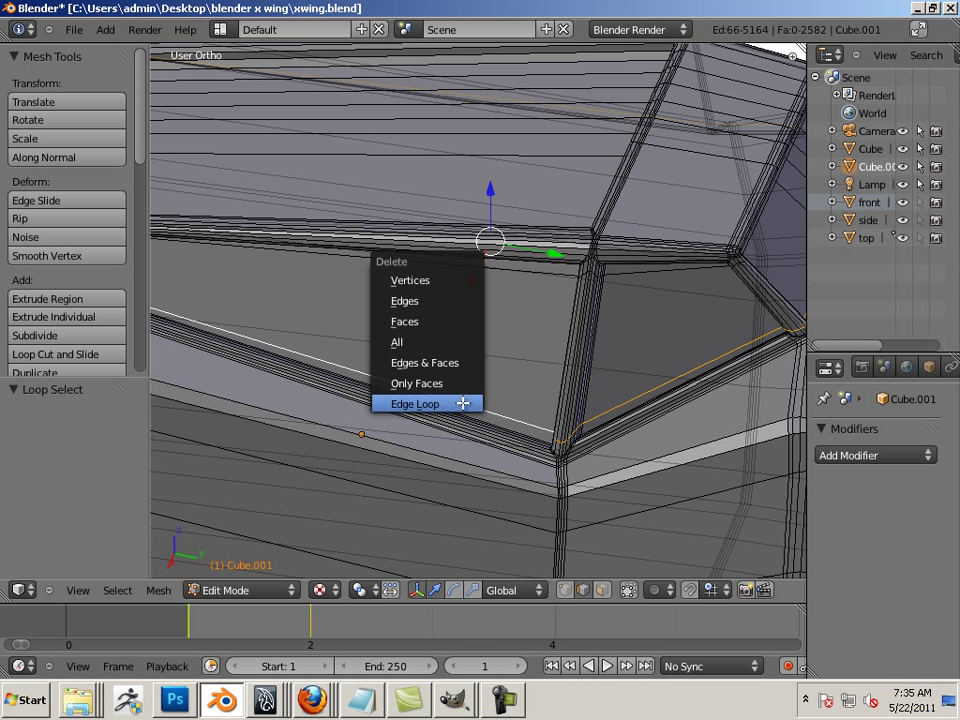
Step: Delete redundant loops on the tapered nose and the stepped side section
click(414, 404)
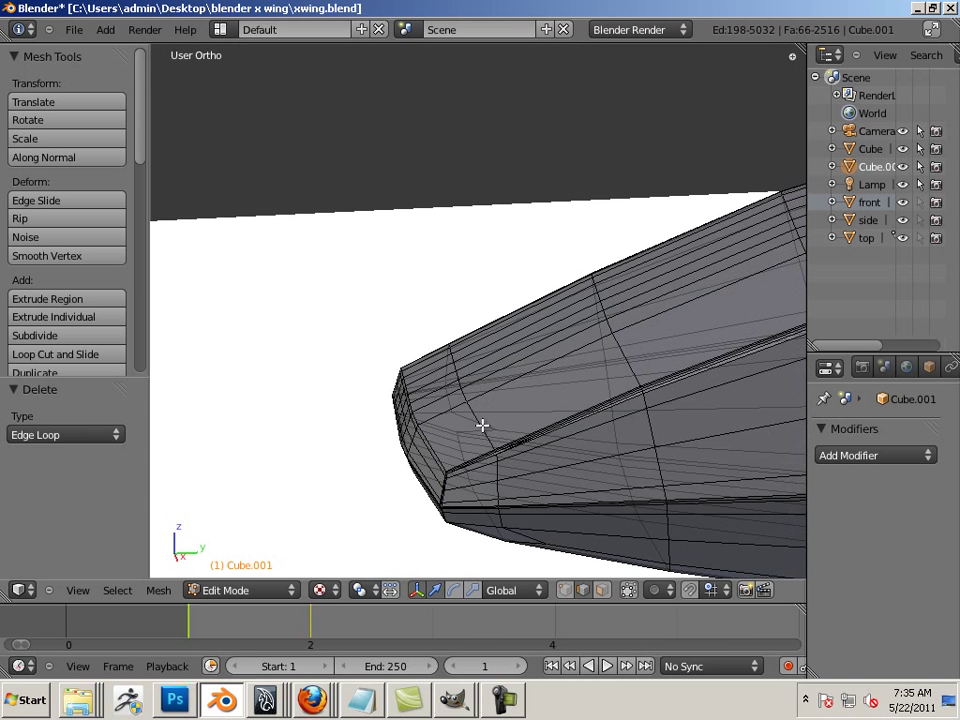
click(496, 470)
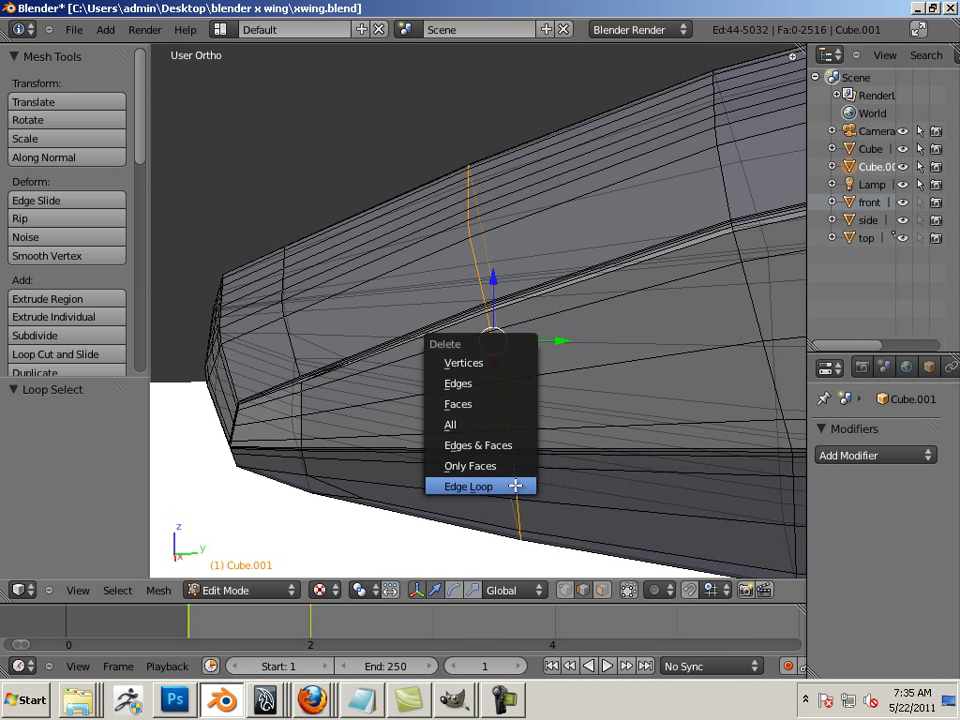
click(468, 486)
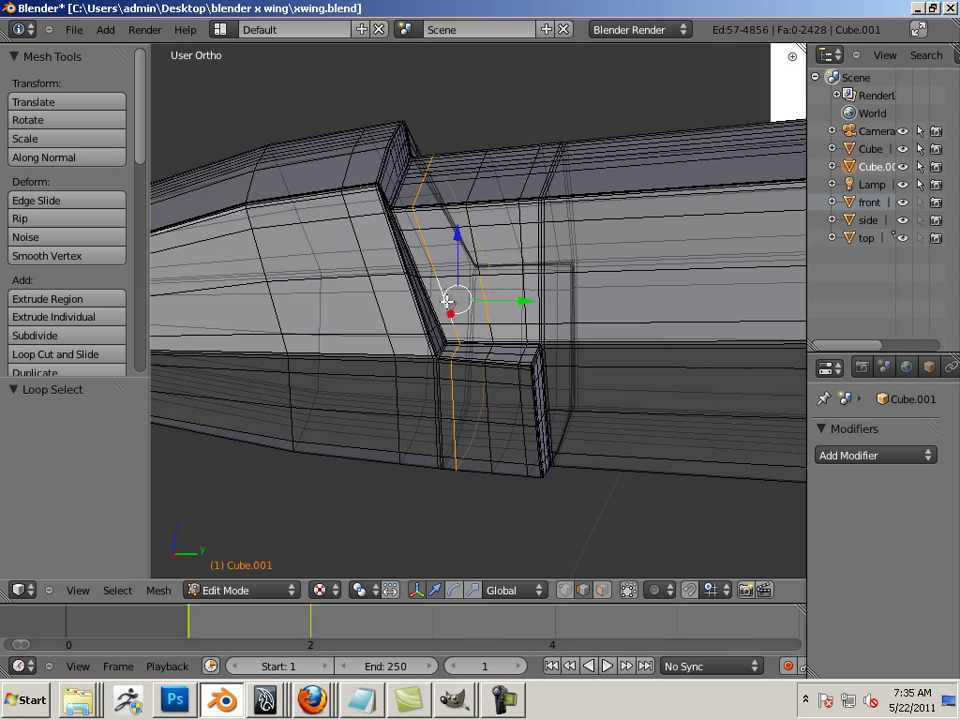
key(x)
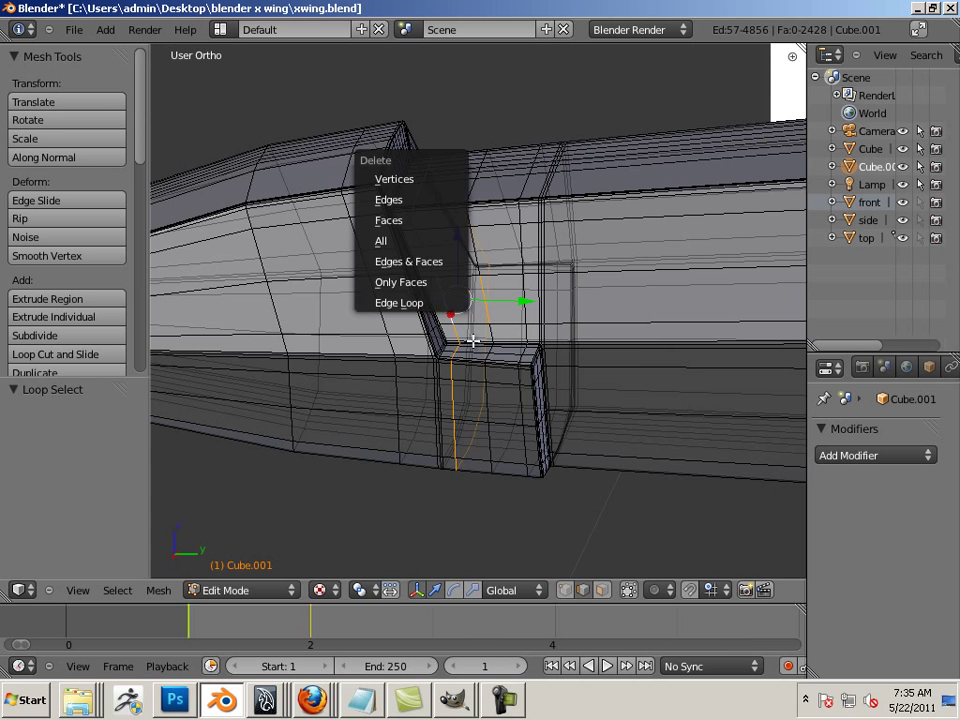
click(388, 200)
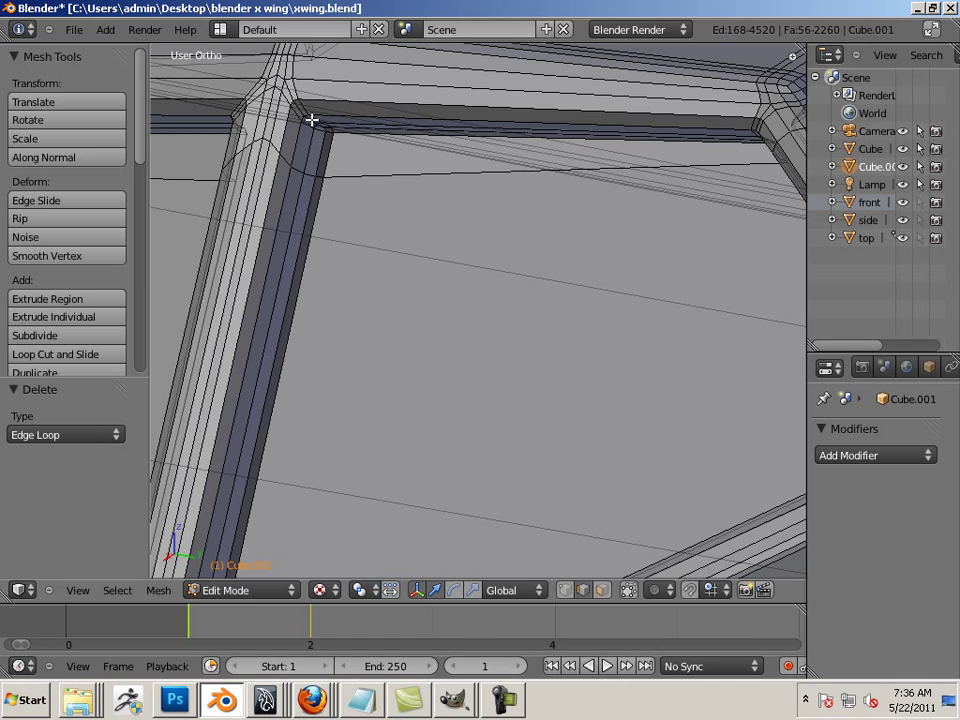
Step: Delete redundant loops along the lower and upper cockpit frame struts
click(310, 150)
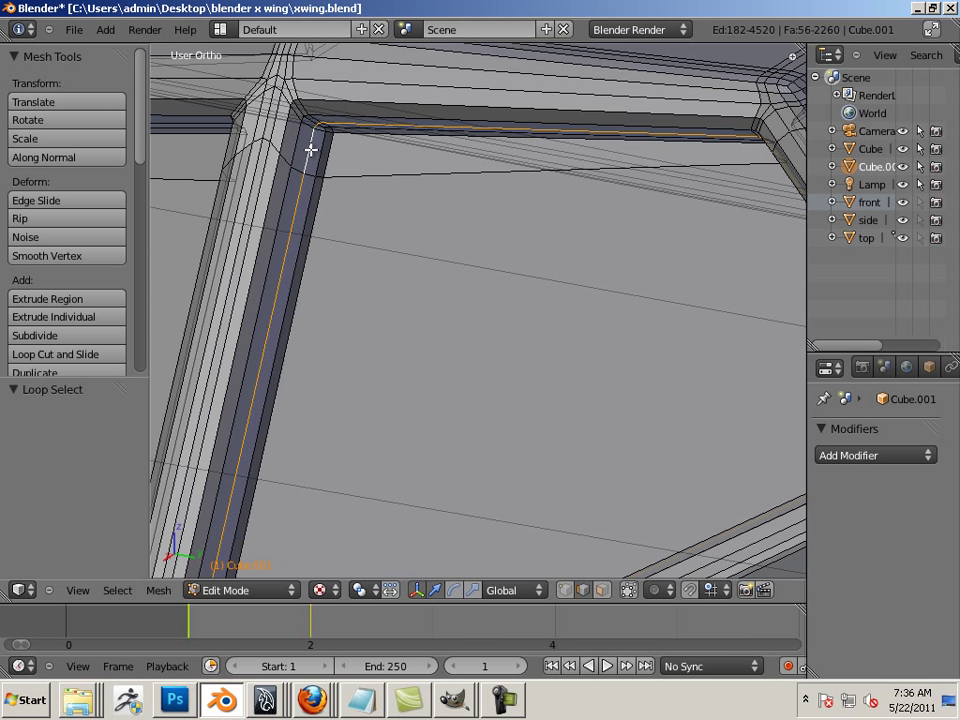
mouse_move(312, 156)
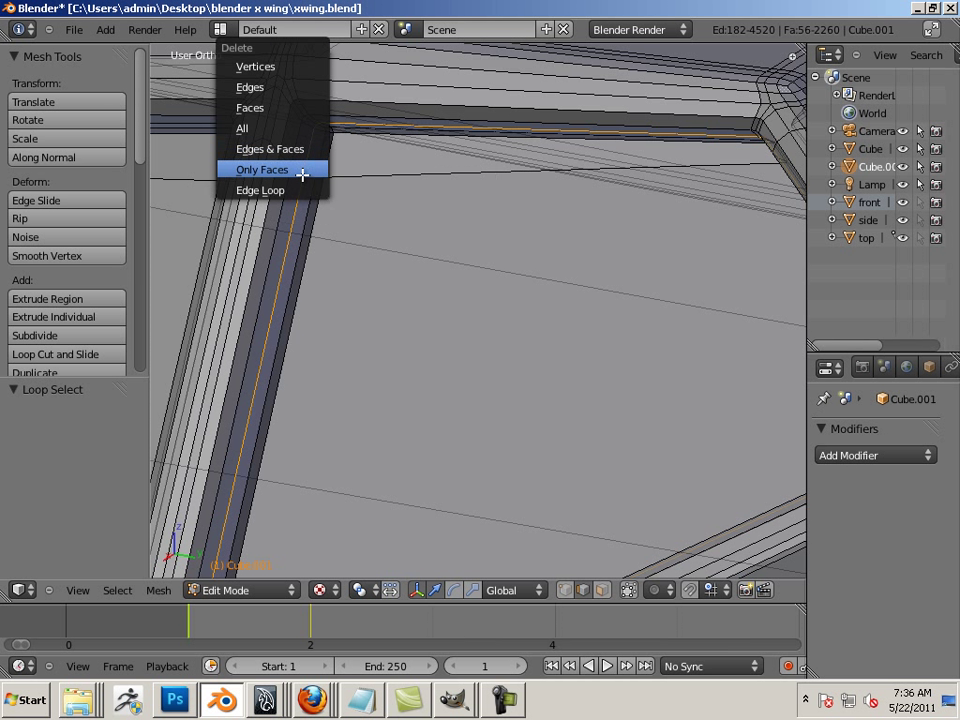
click(262, 168)
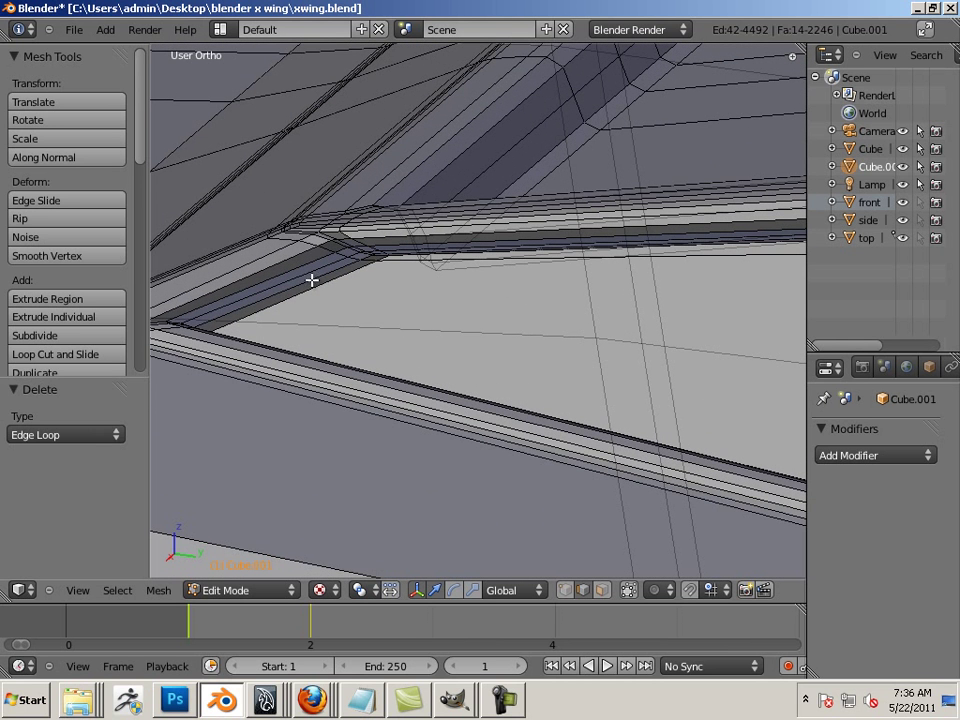
click(300, 284)
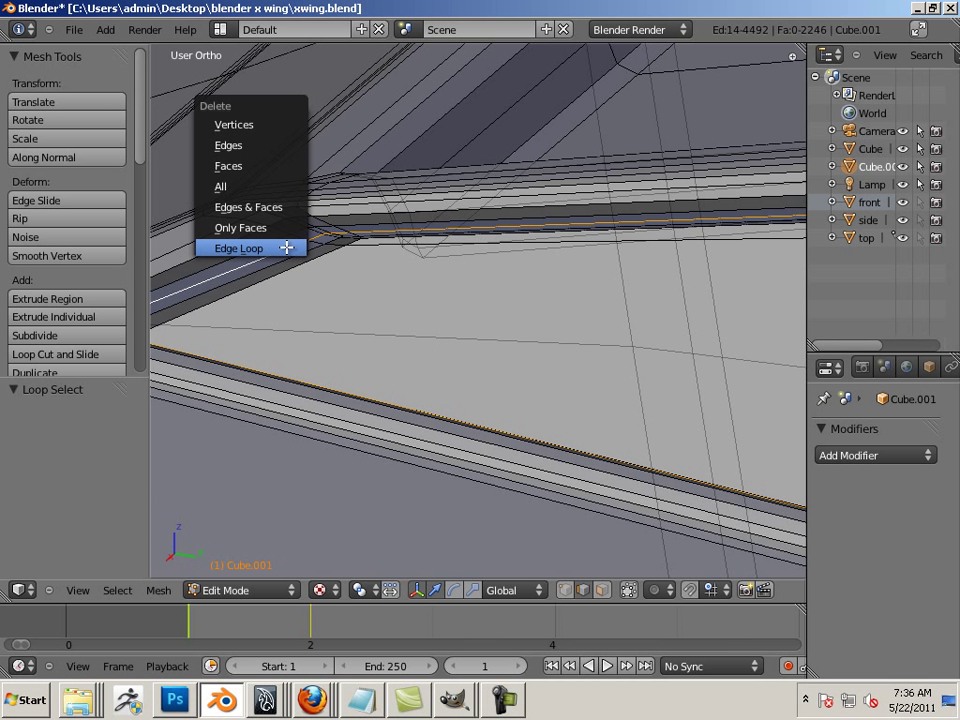
click(238, 248)
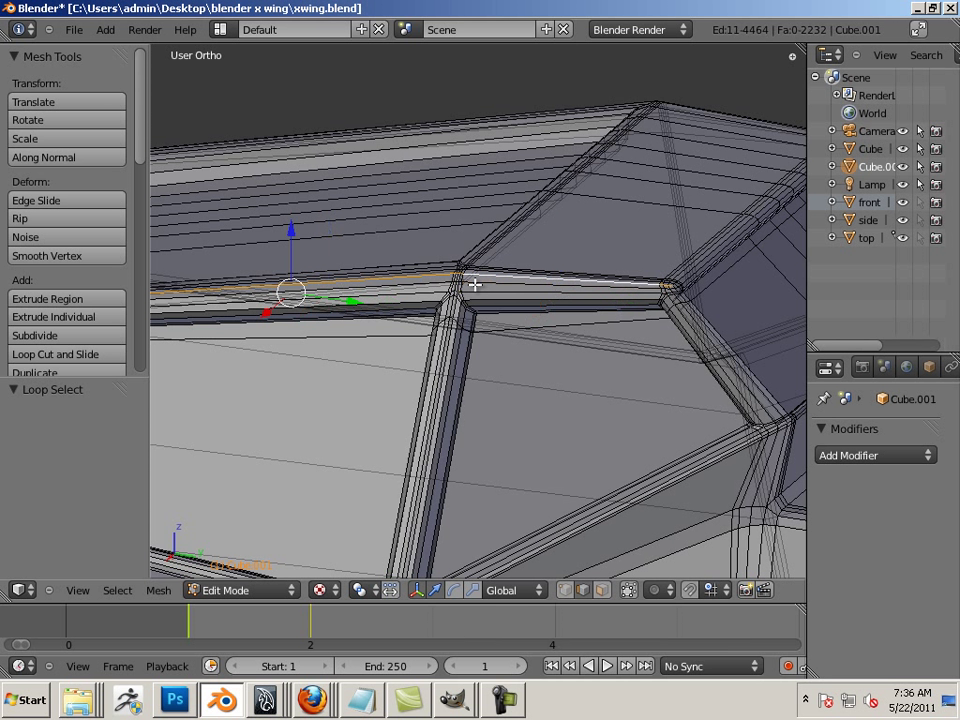
click(486, 284)
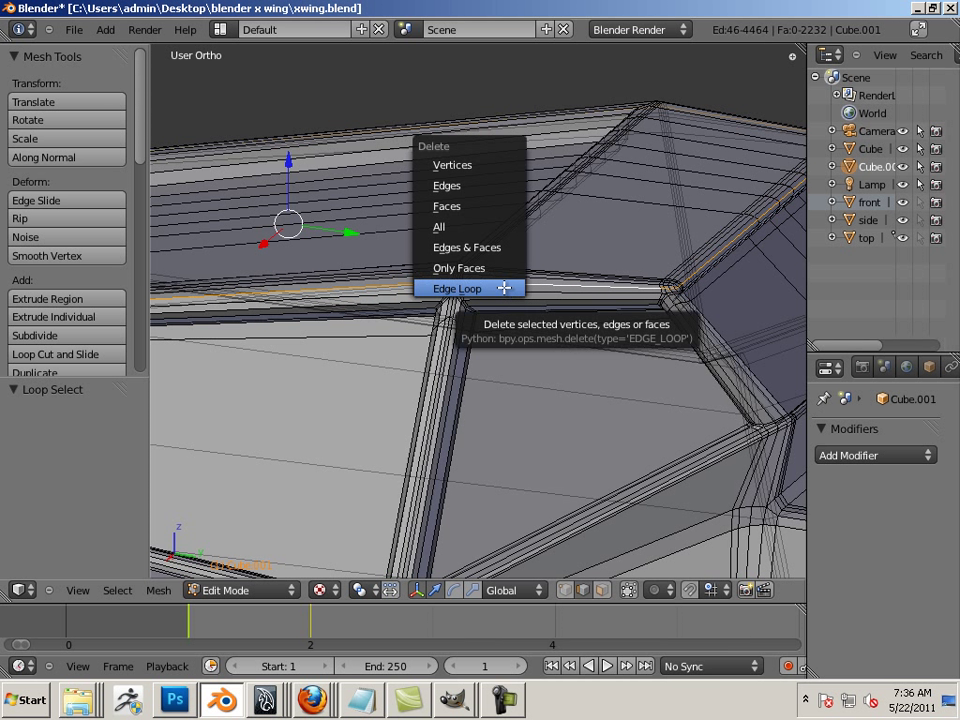
click(456, 288)
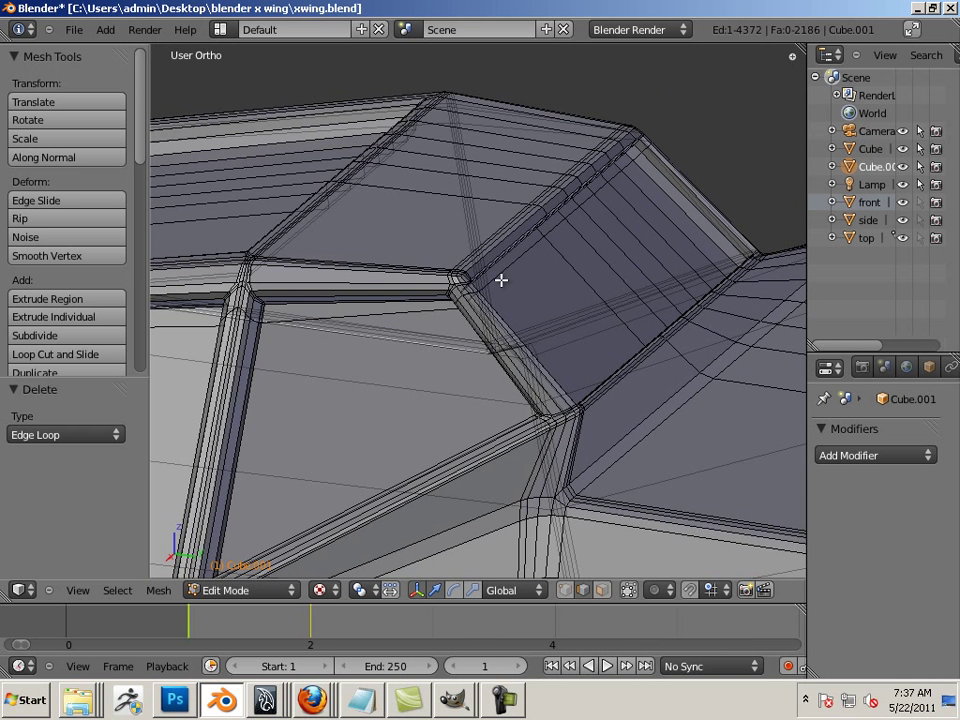
Step: Delete redundant loops along the diagonal and top frame struts
click(360, 316)
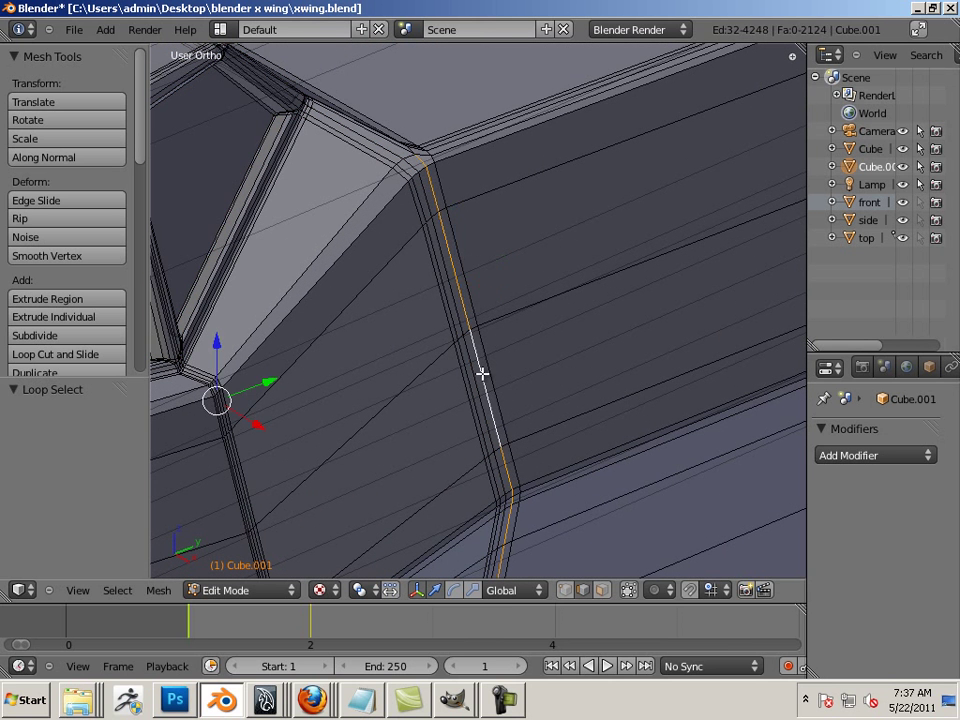
click(480, 390)
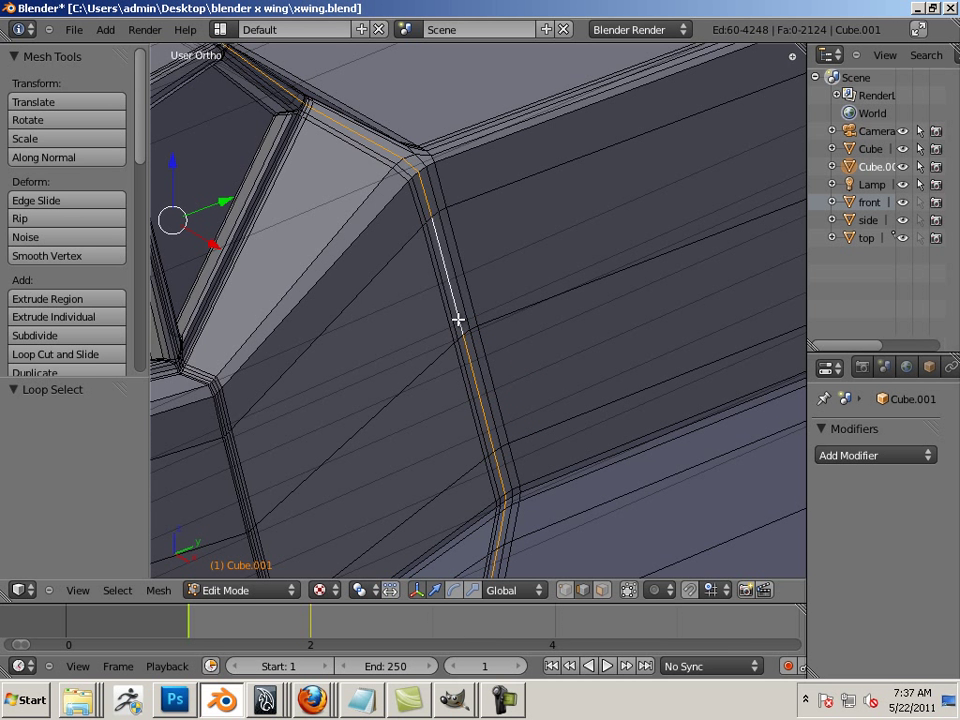
click(456, 318)
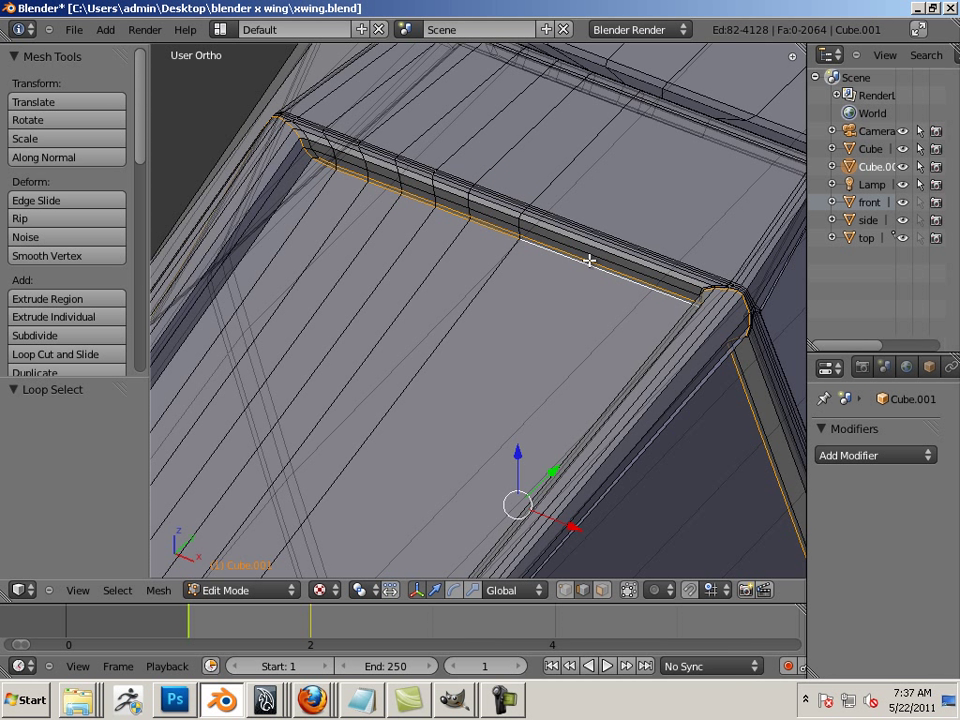
click(590, 260)
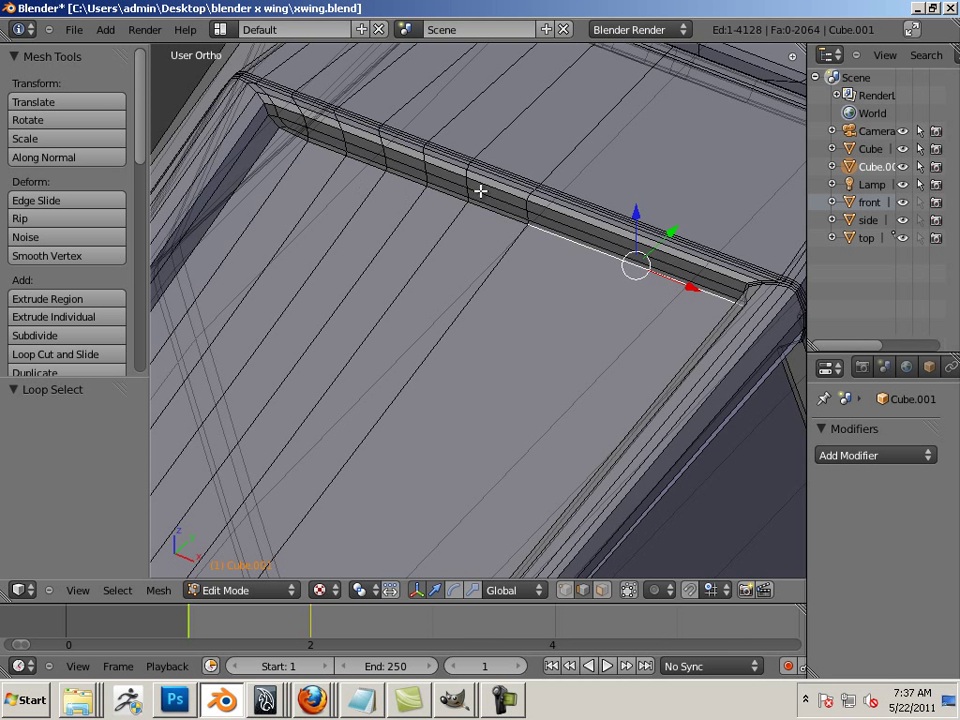
click(572, 230)
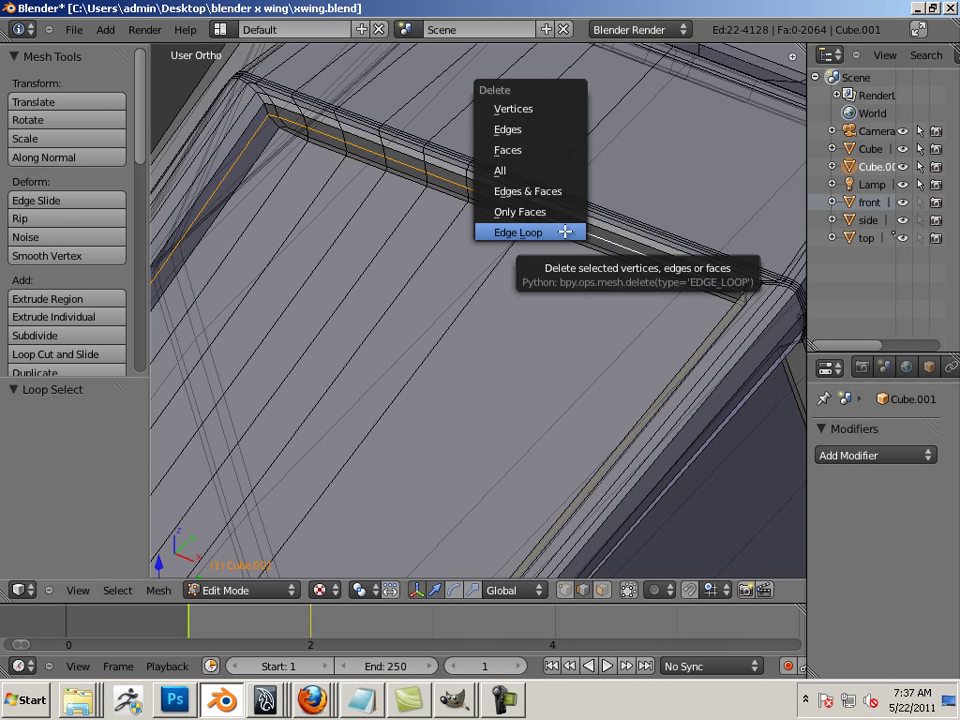
click(518, 232)
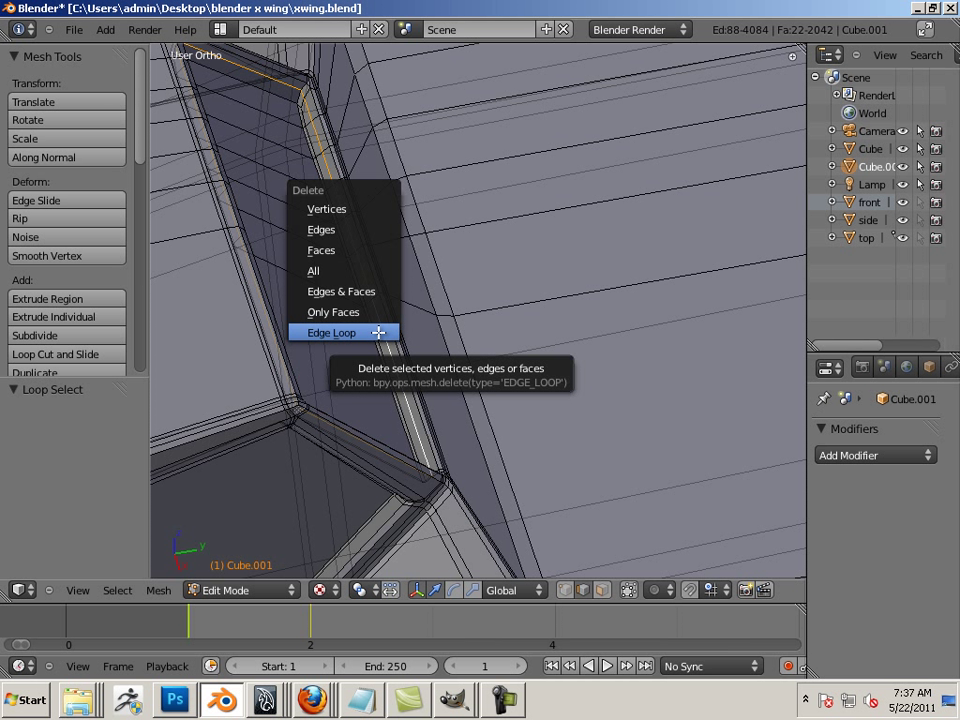
click(332, 332)
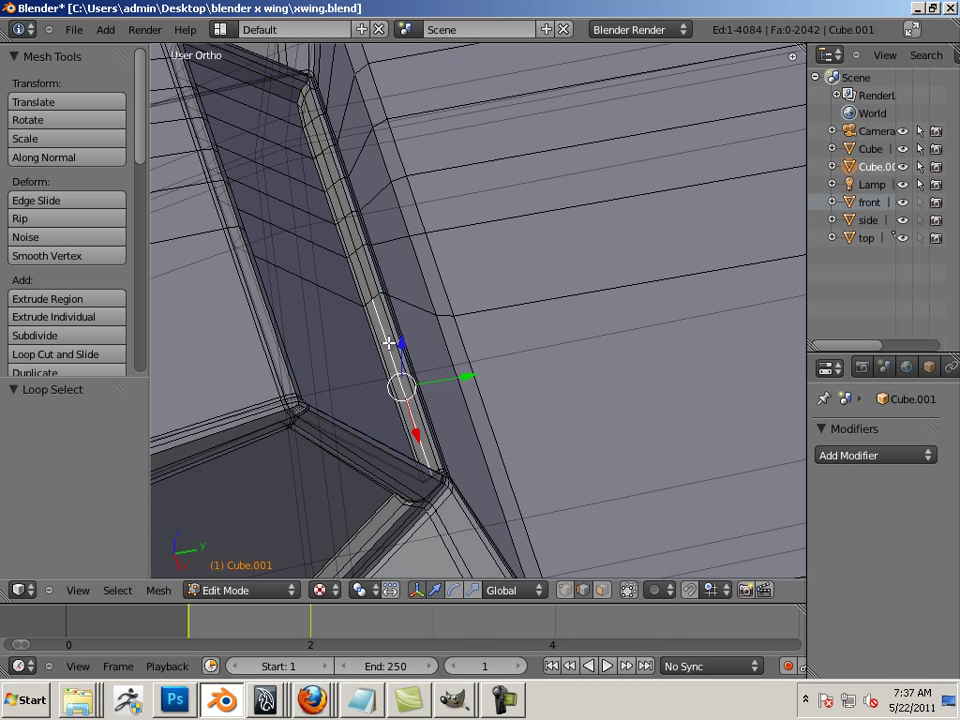